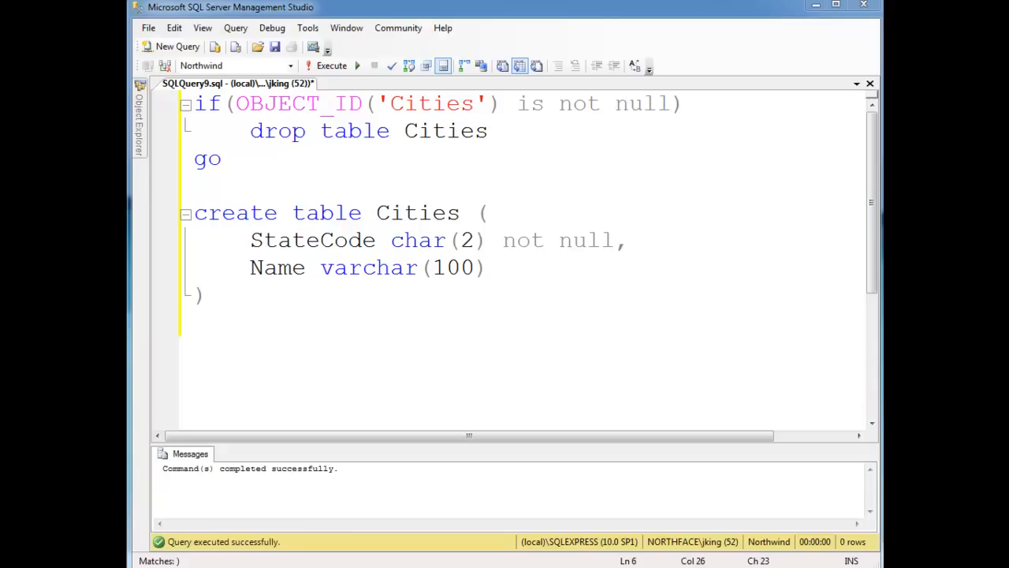
# Review the StateCode and Name column definitions in the Cities table script.
pyautogui.click(544, 240)
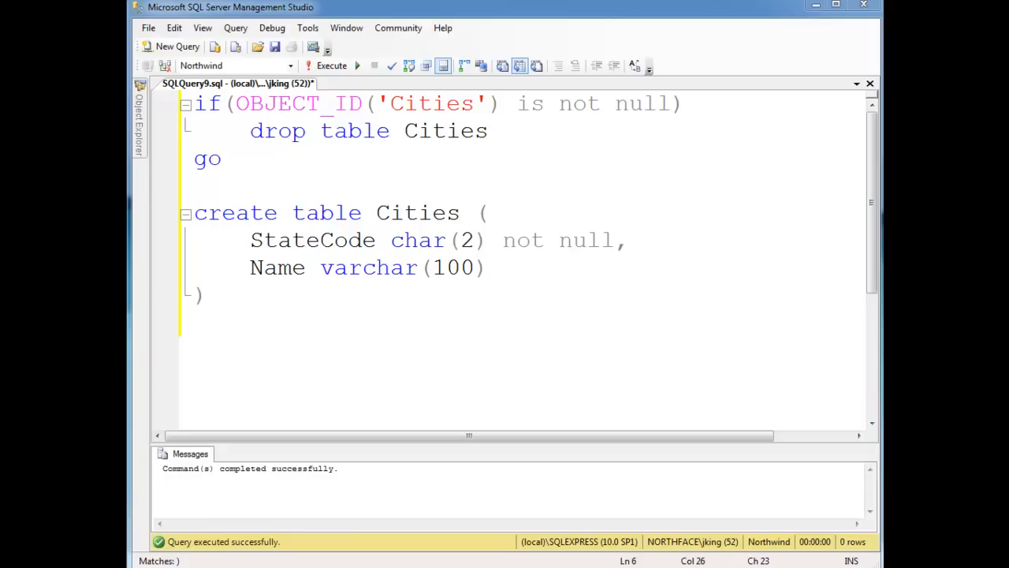
pyautogui.click(544, 240)
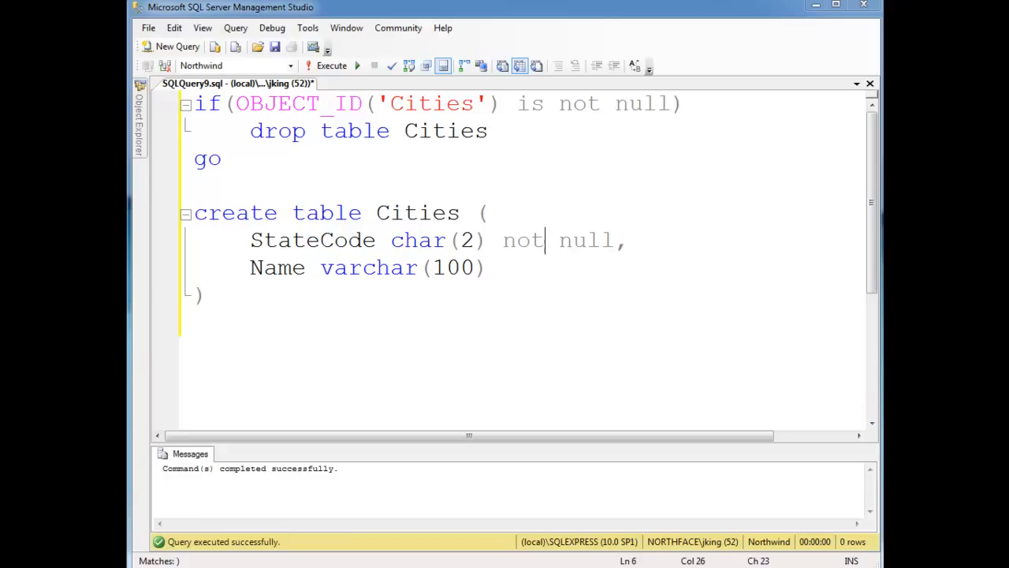
pyautogui.moveTo(694, 292)
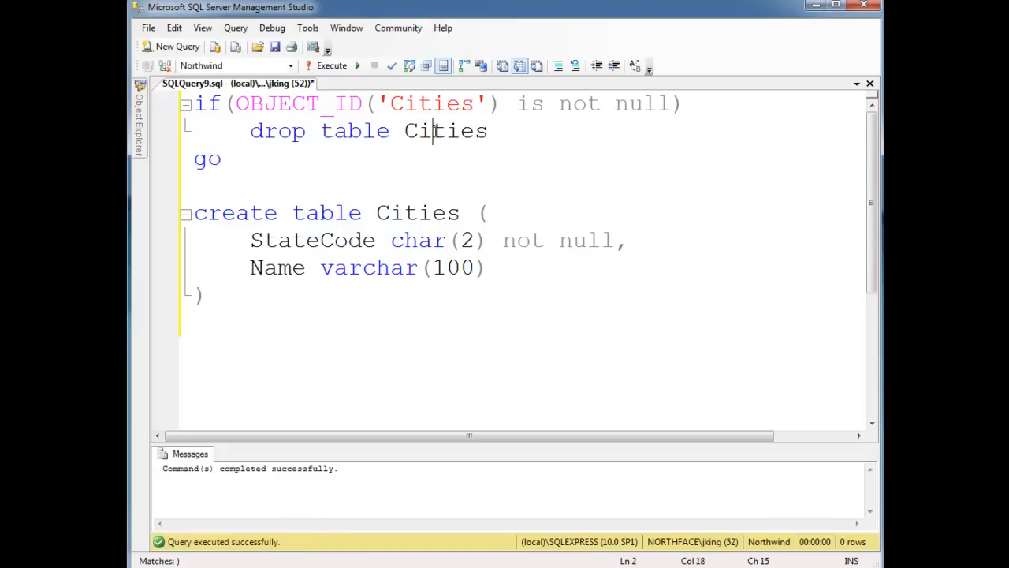
pyautogui.click(251, 240)
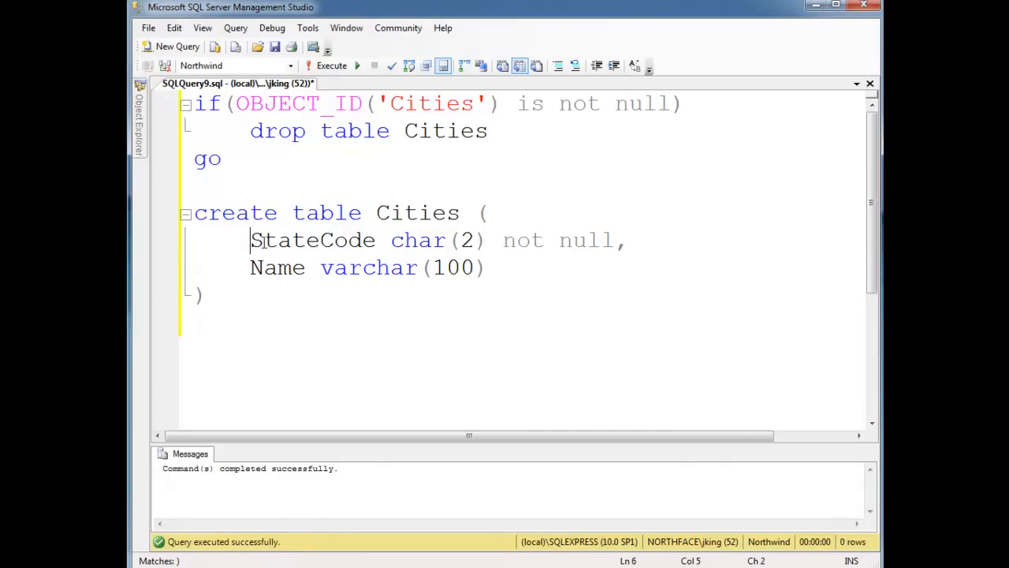
pyautogui.doubleClick(278, 268)
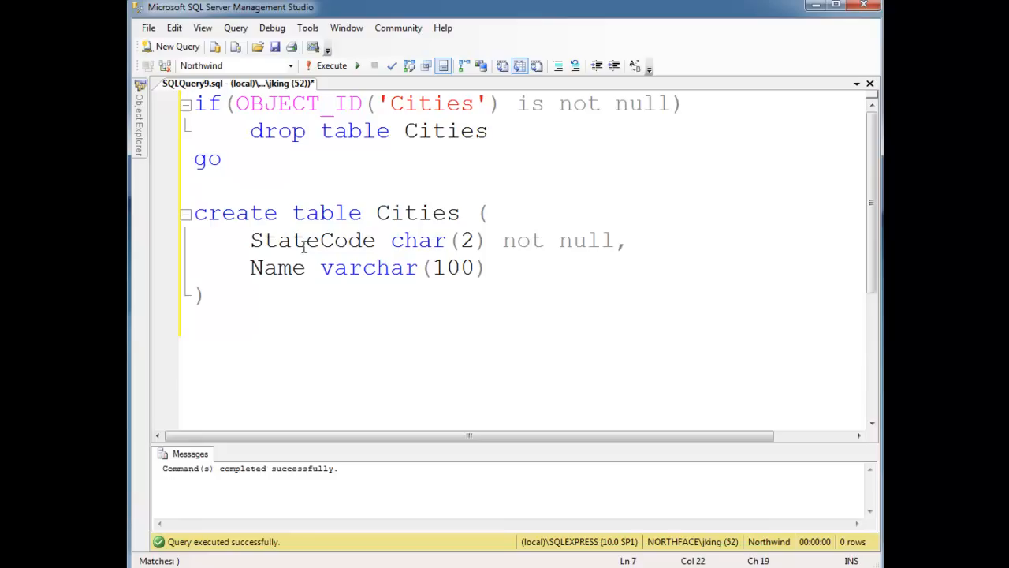
pyautogui.doubleClick(312, 239)
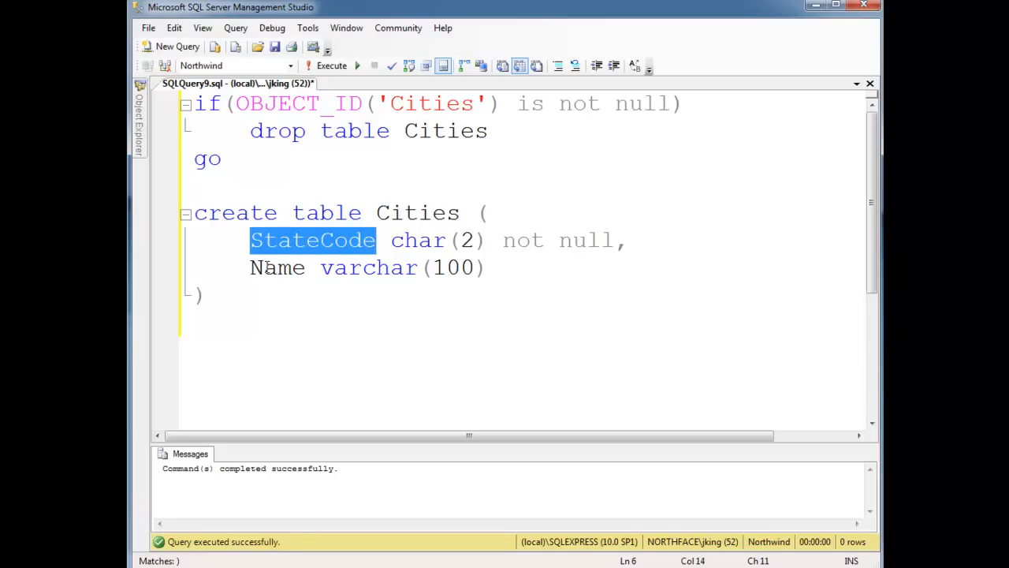
pyautogui.click(250, 240)
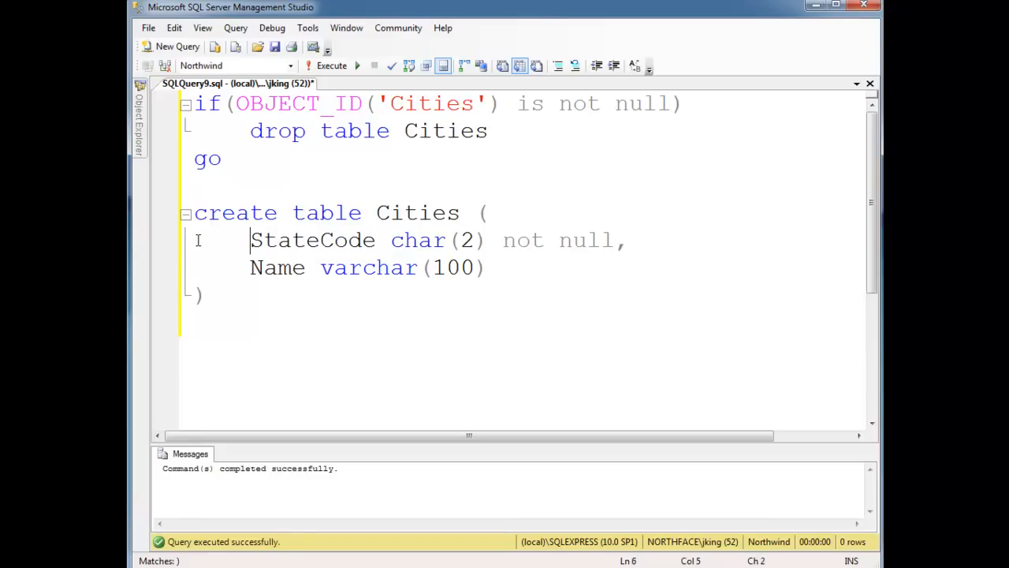
pyautogui.moveTo(250, 239); pyautogui.dragTo(489, 268)
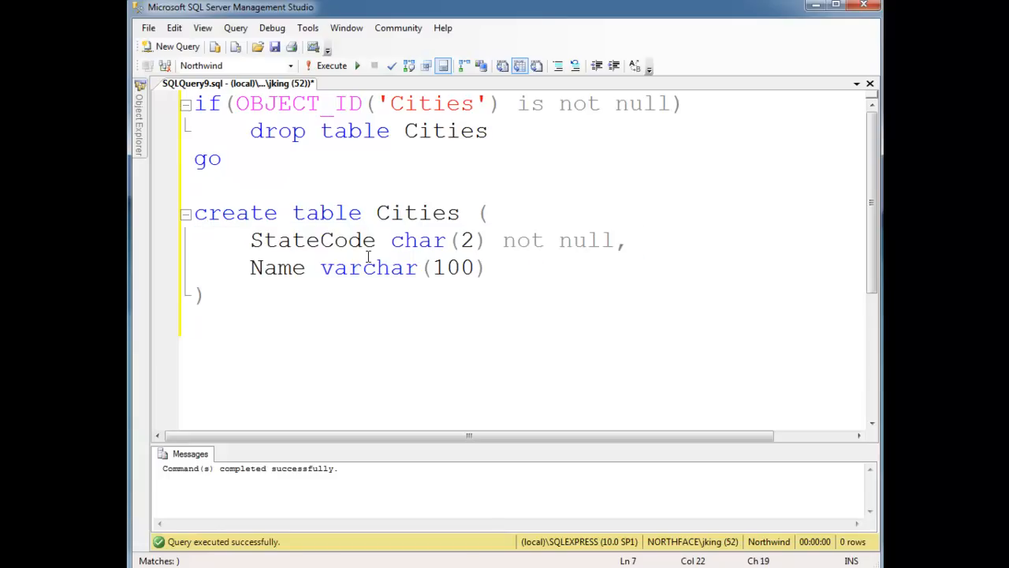
pyautogui.moveTo(369, 268)
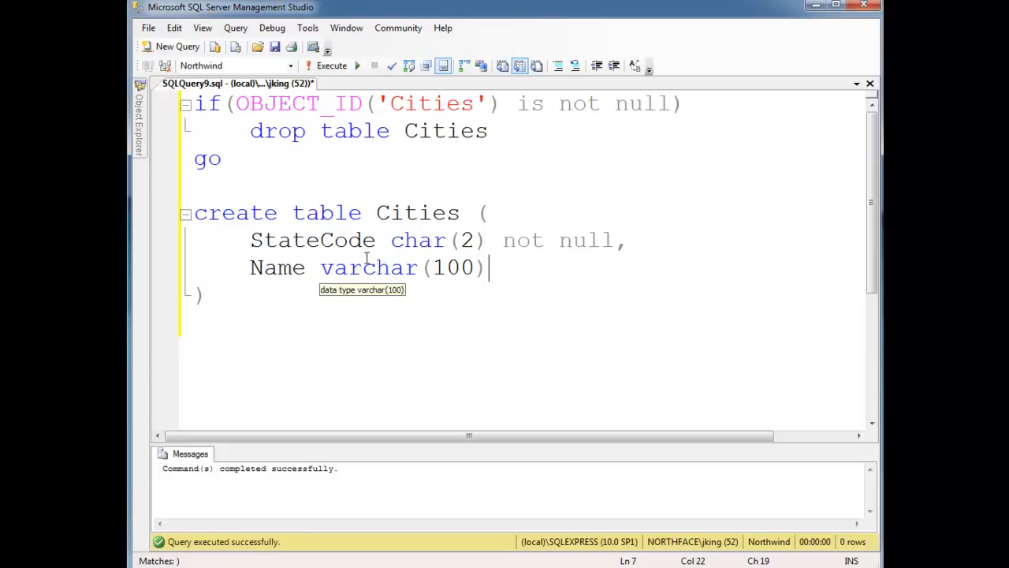
# Add a composite primary key(statecode, name) after the Name varchar(100) column.
pyautogui.write(',')
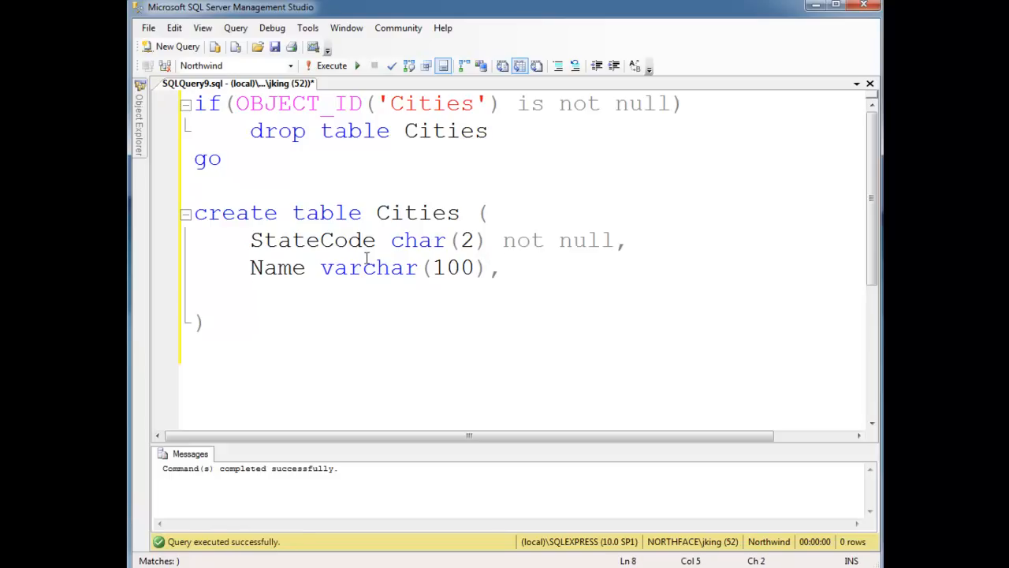
pyautogui.write('primary')
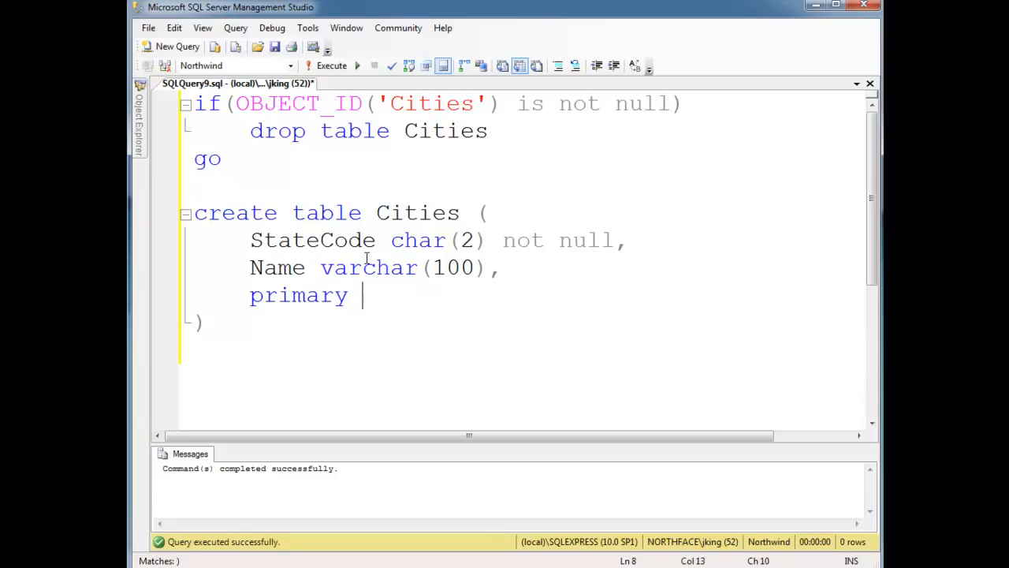
pyautogui.write('key(stat')
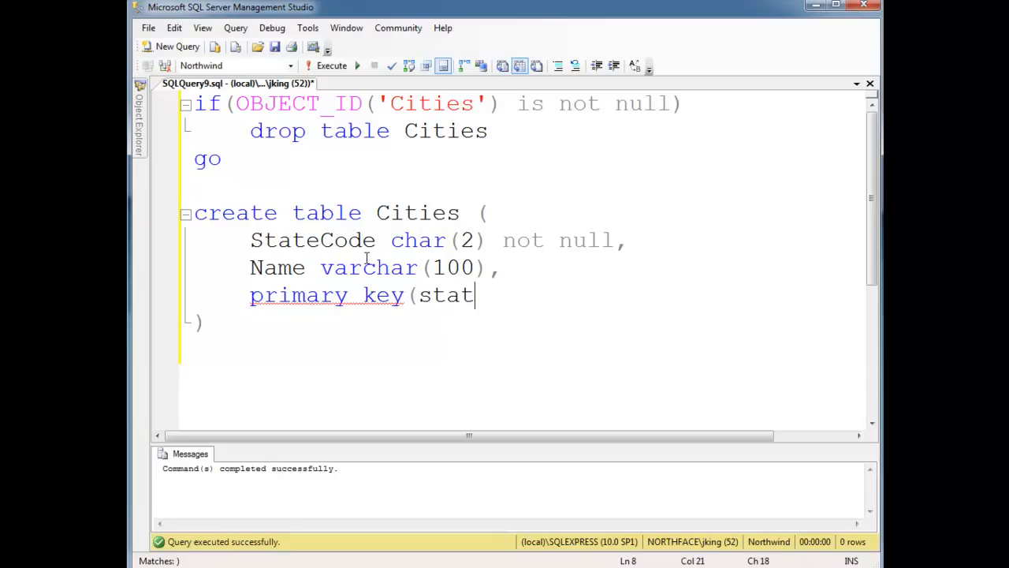
pyautogui.write('ecode, name)')
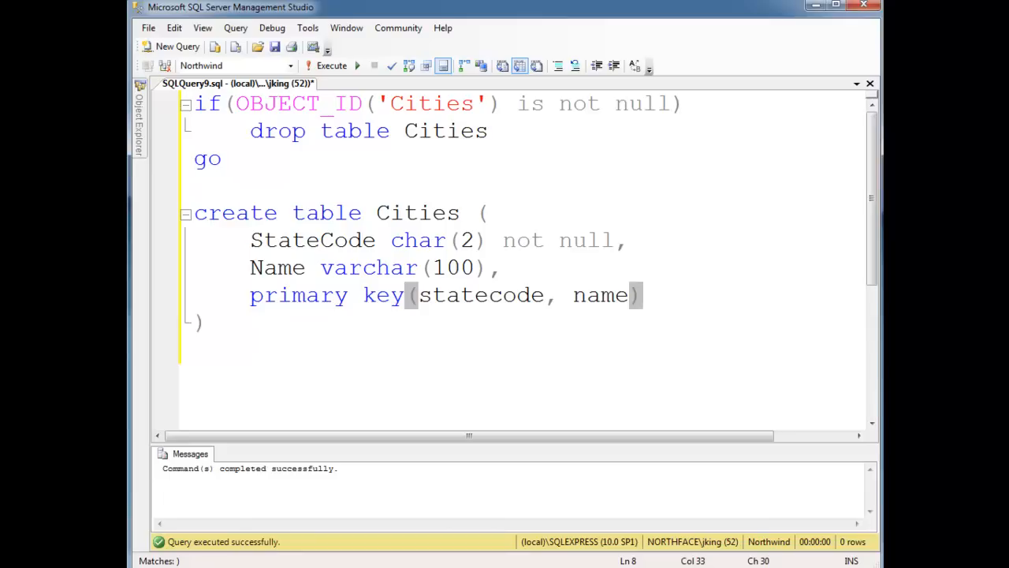
pyautogui.doubleClick(416, 211)
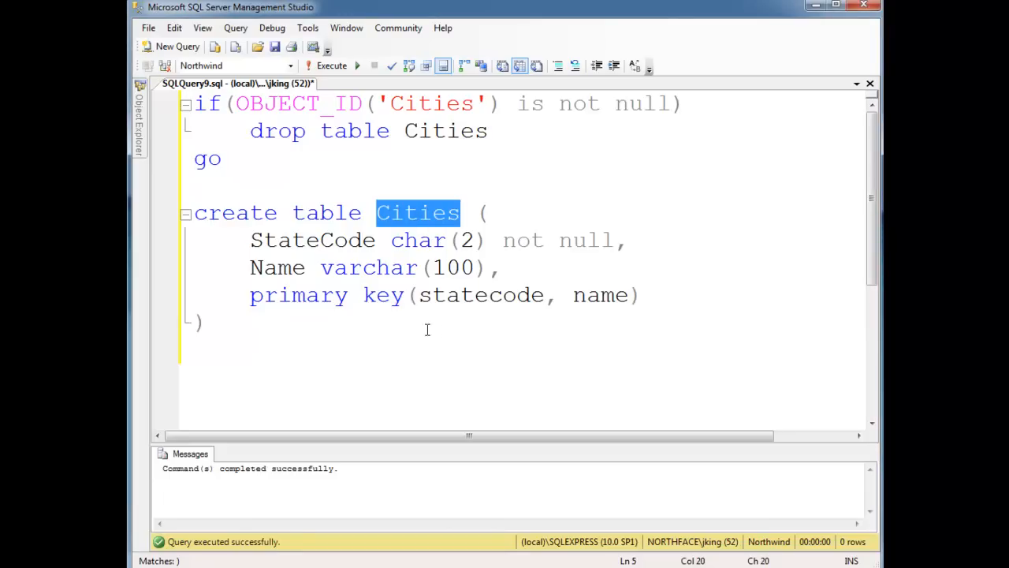
pyautogui.moveTo(348, 290)
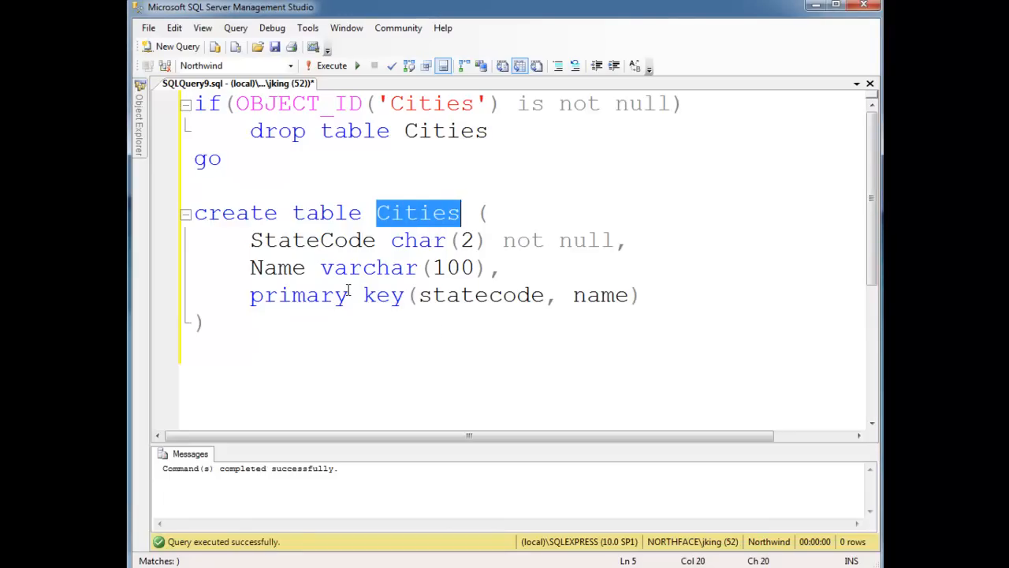
pyautogui.doubleClick(481, 295)
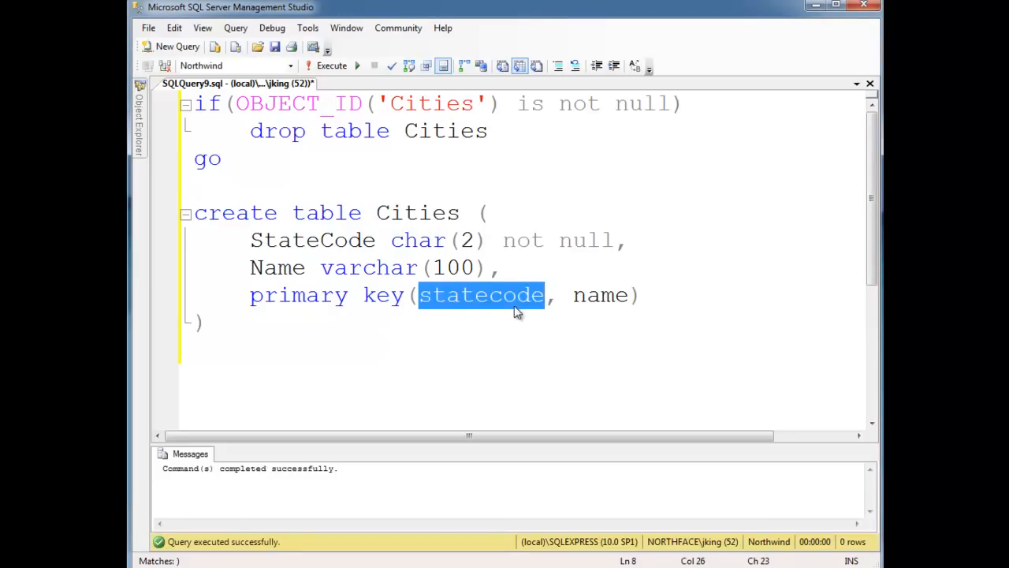
pyautogui.moveTo(607, 306)
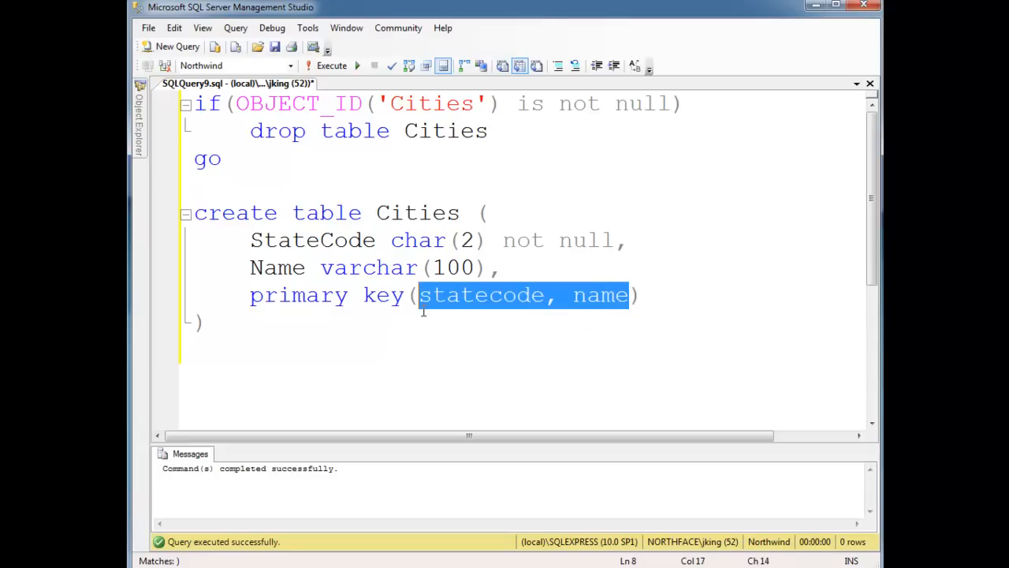
pyautogui.moveTo(583, 405)
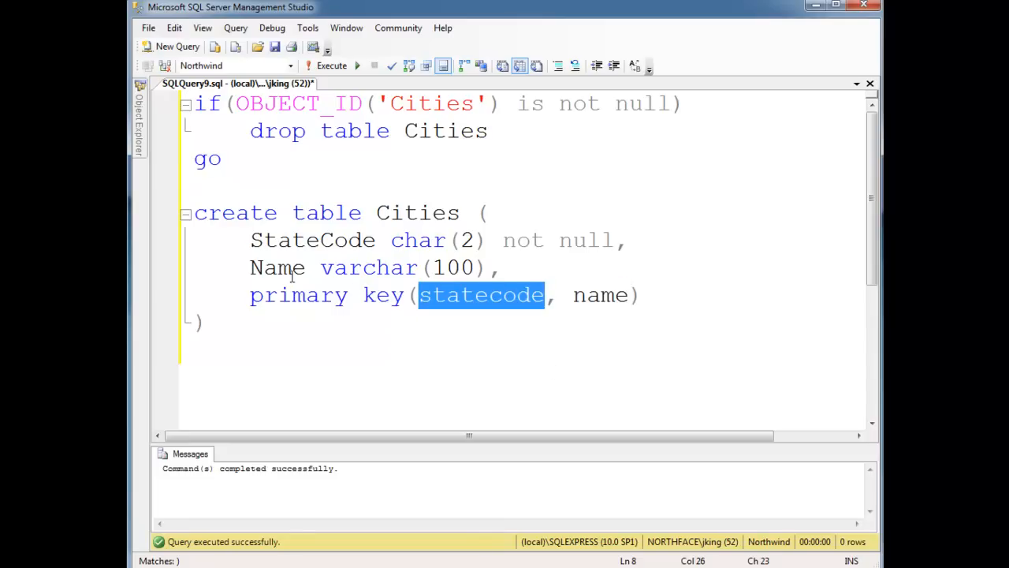
pyautogui.doubleClick(277, 268)
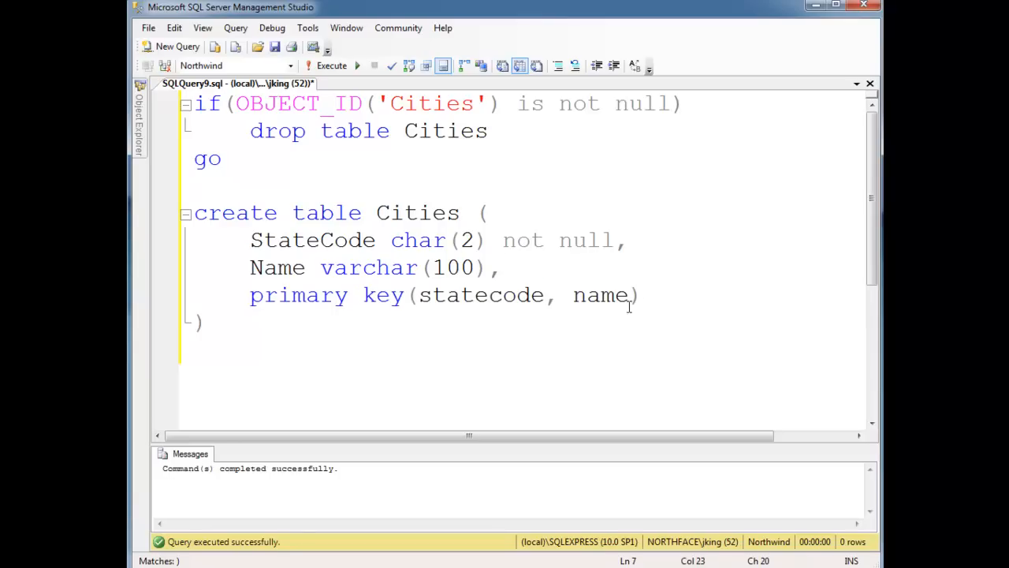
pyautogui.doubleClick(600, 294)
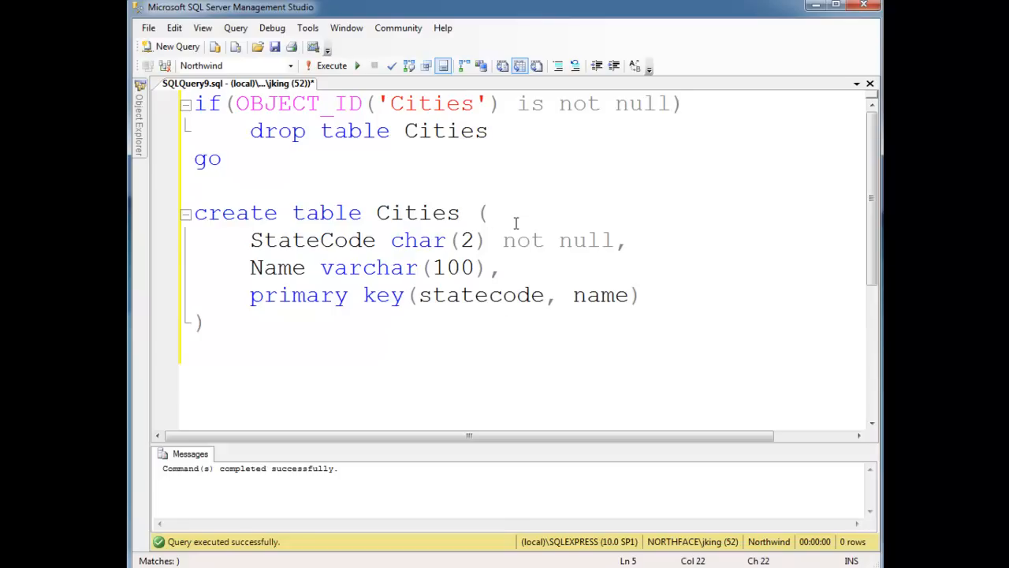
# Add an ID int identity column marked primary key at the top of Cities.
pyautogui.write('ID')
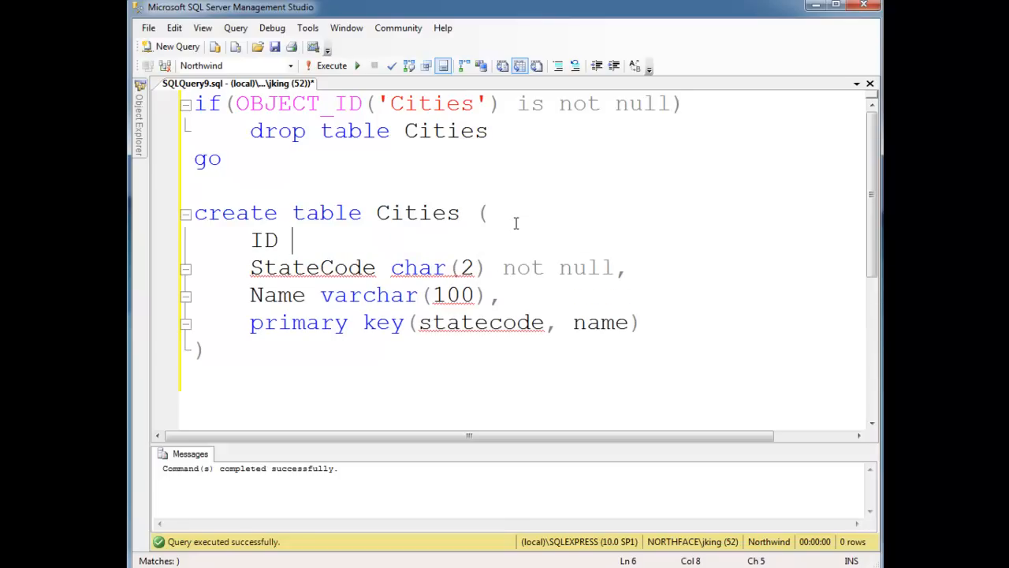
pyautogui.write('int identit')
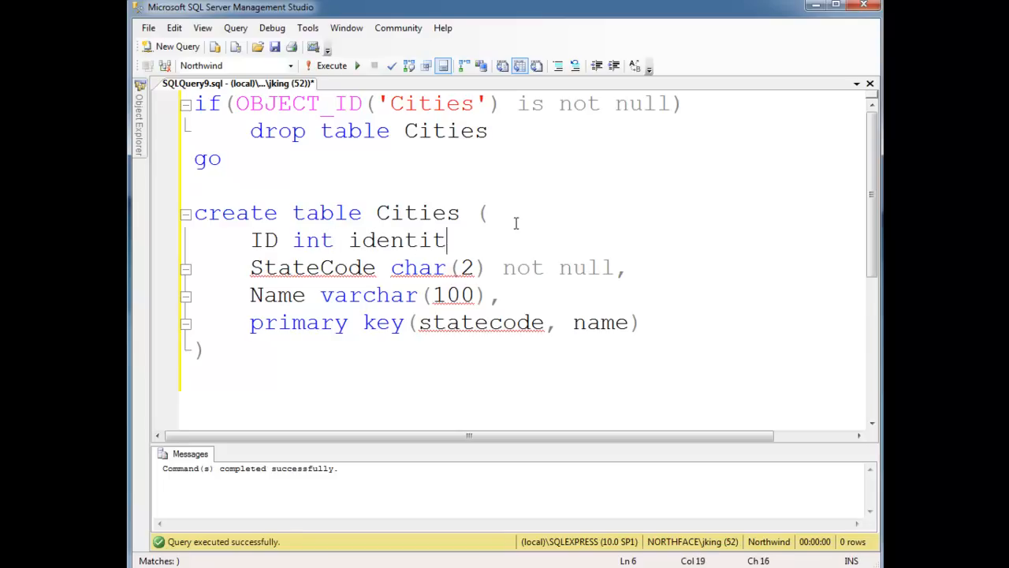
pyautogui.write('y(1,1)')
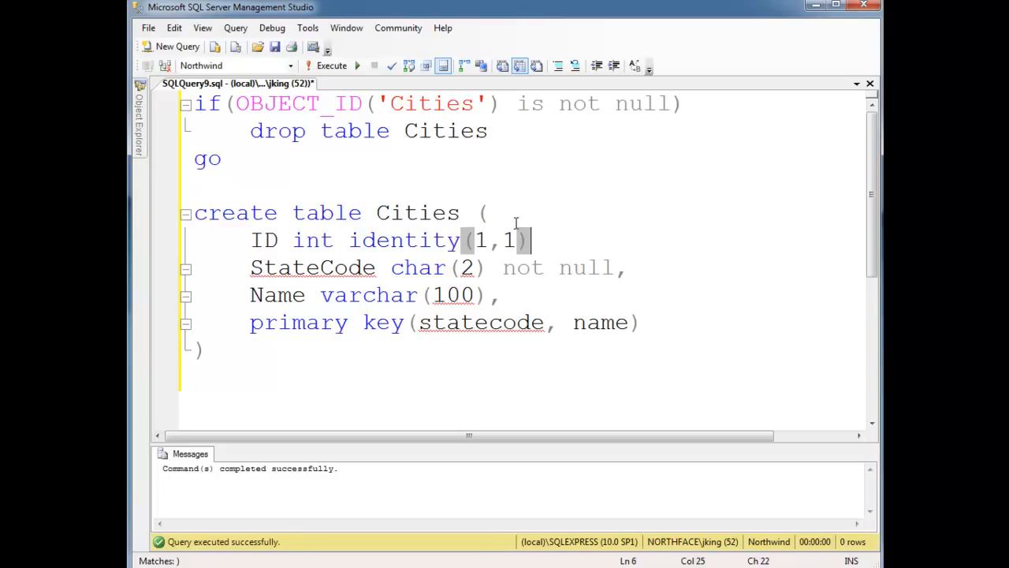
pyautogui.press('BackSpace')
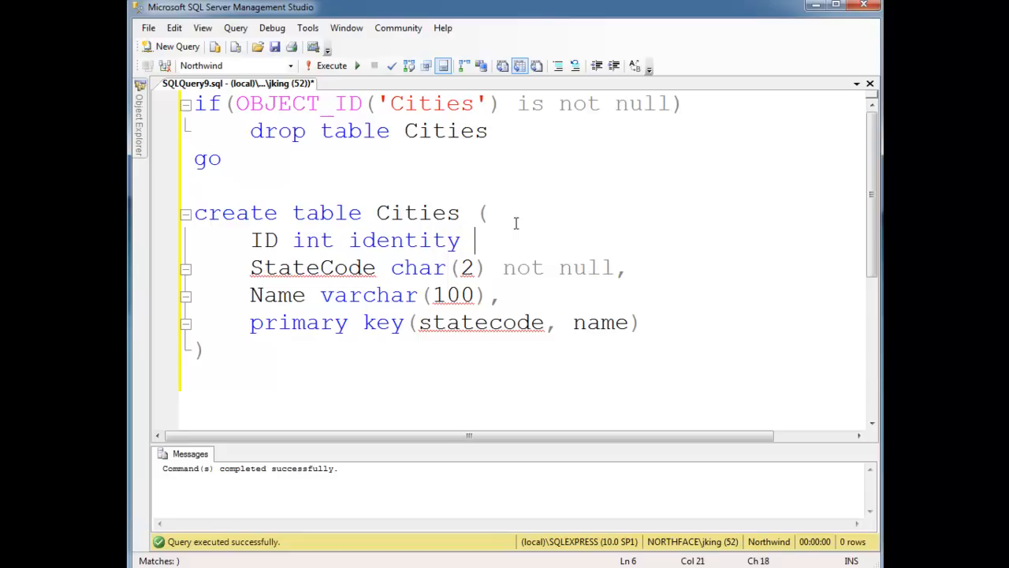
pyautogui.write('primary key')
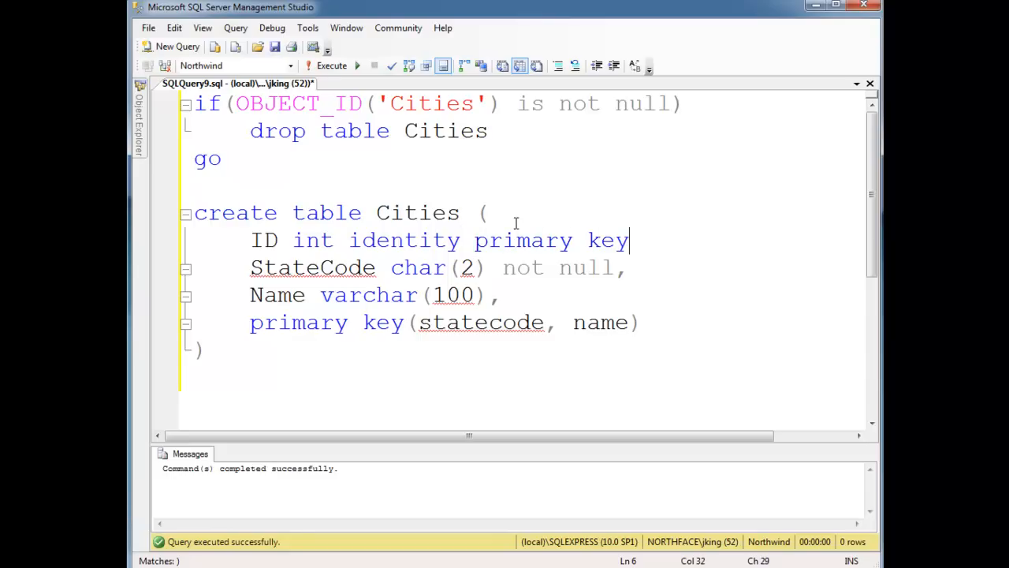
pyautogui.write(',')
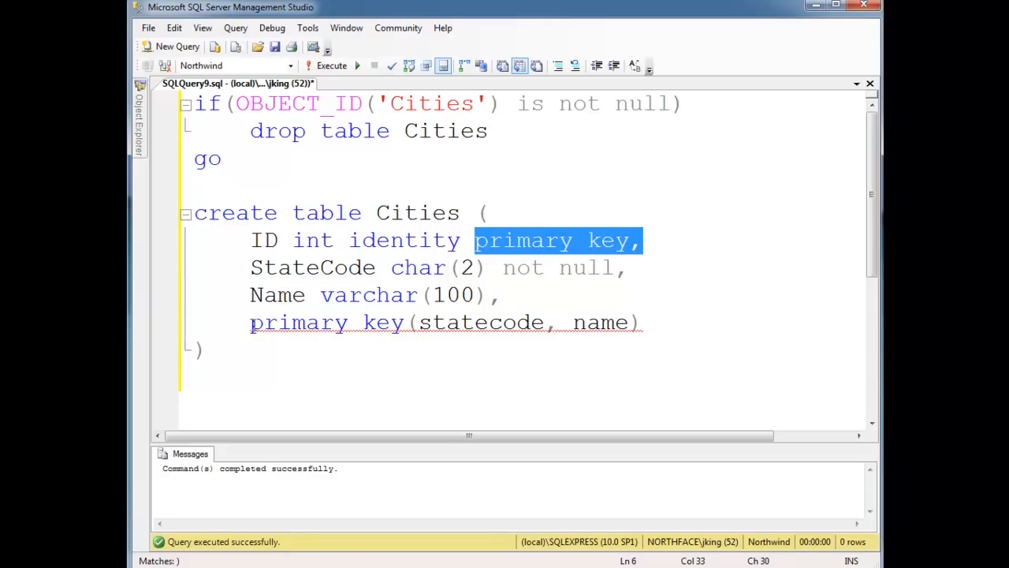
# Run the script, get the multiple PRIMARY KEY error, and select the composite key line.
pyautogui.click(331, 66)
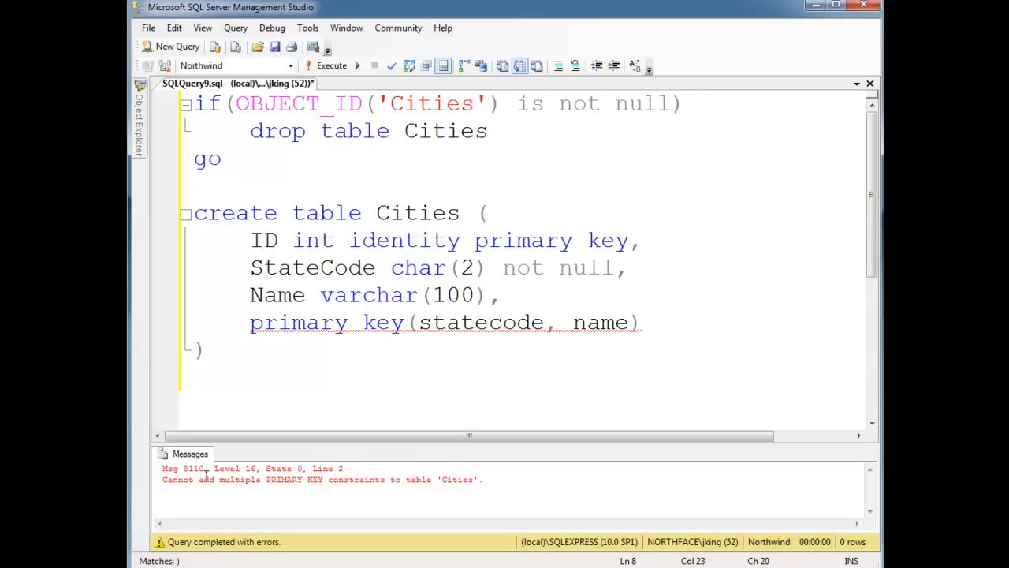
pyautogui.moveTo(282, 486)
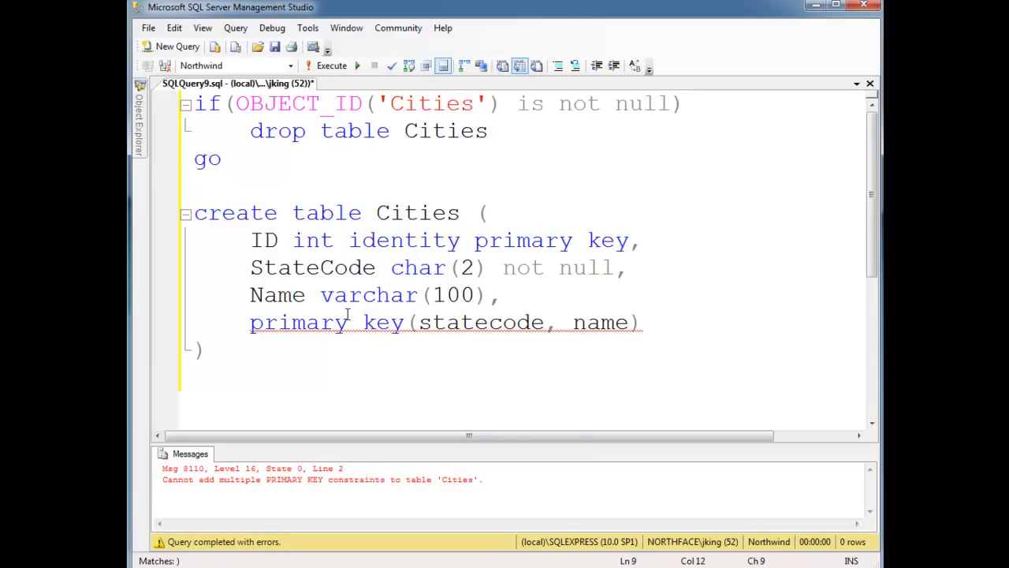
pyautogui.moveTo(249, 268); pyautogui.dragTo(496, 295)
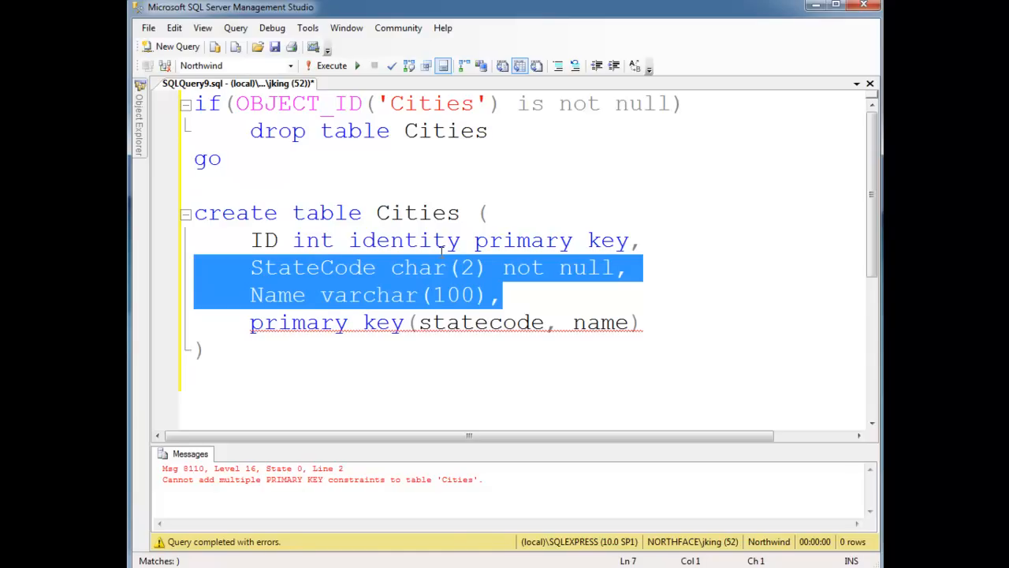
pyautogui.moveTo(355, 331)
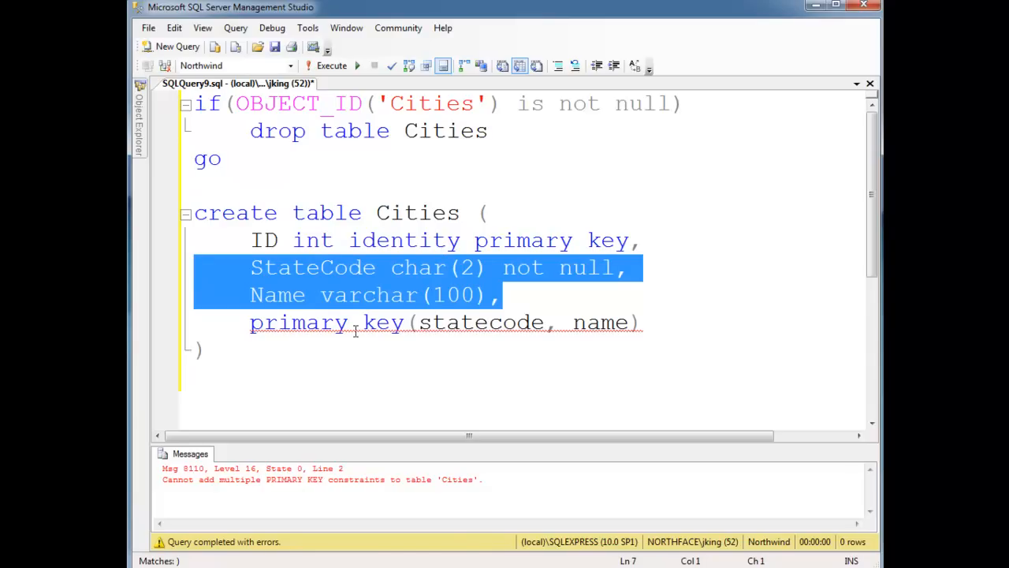
pyautogui.click(518, 295)
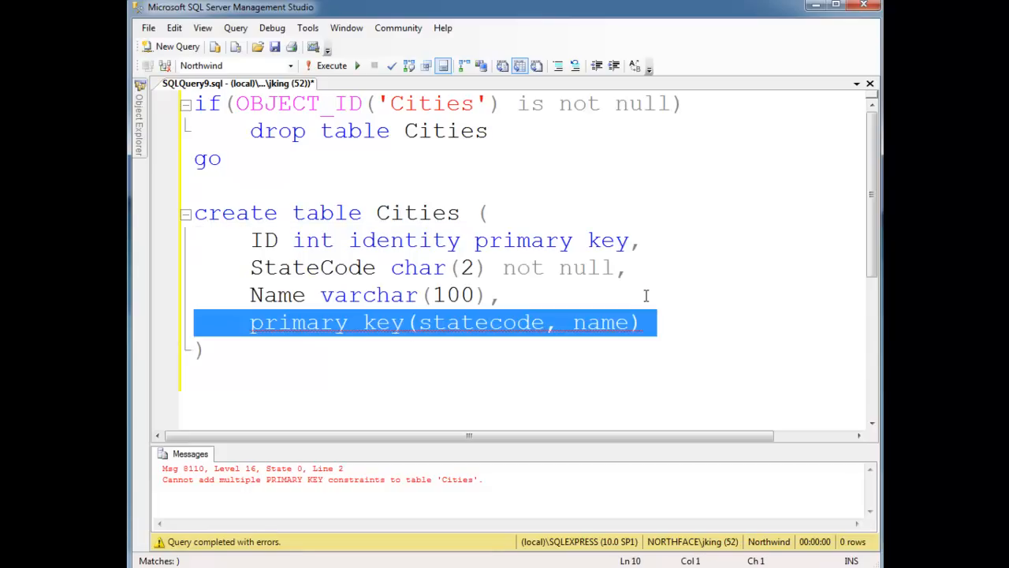
# Change the composite key to unique, insert ('UT', 'Duckerville') twice and select all Cities rows.
pyautogui.write('uq')
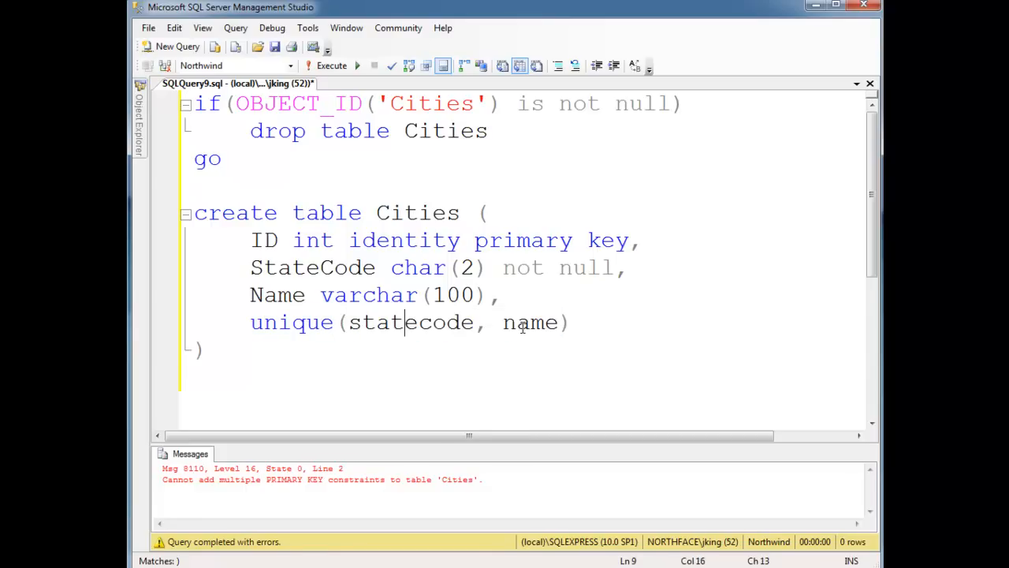
pyautogui.click(331, 66)
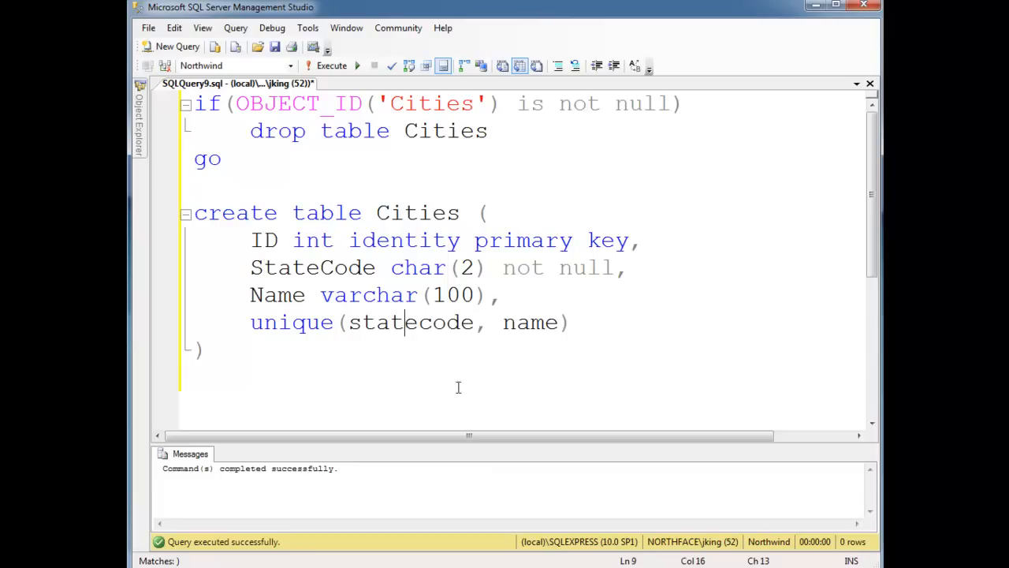
pyautogui.write('insert')
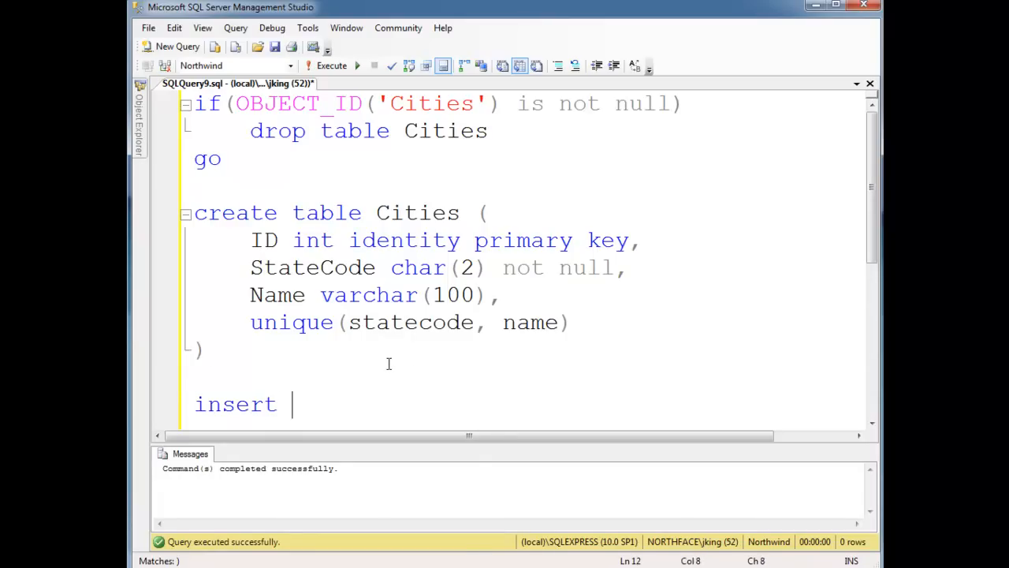
pyautogui.write('into cities values')
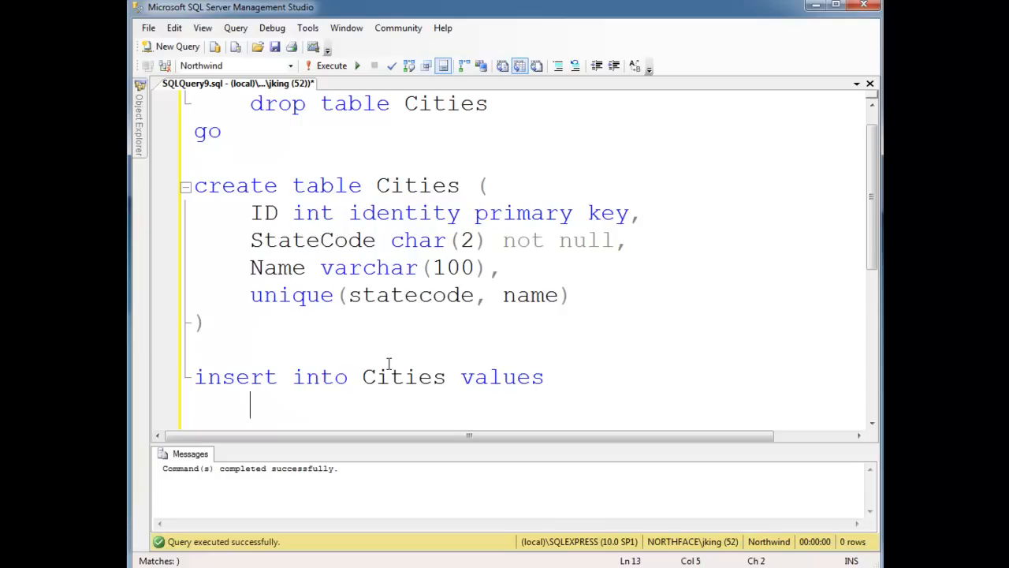
pyautogui.write("('")
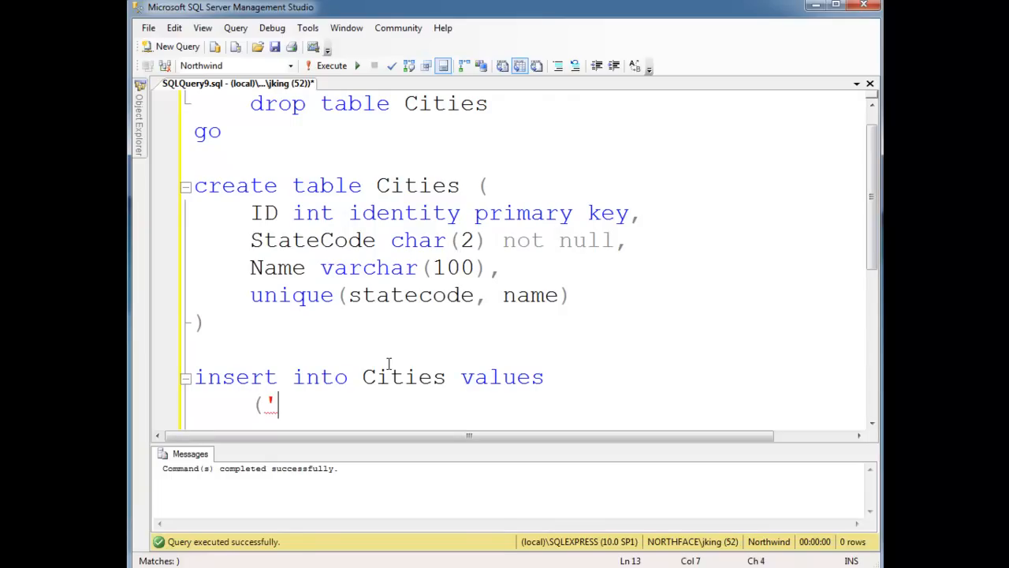
pyautogui.write("UT',")
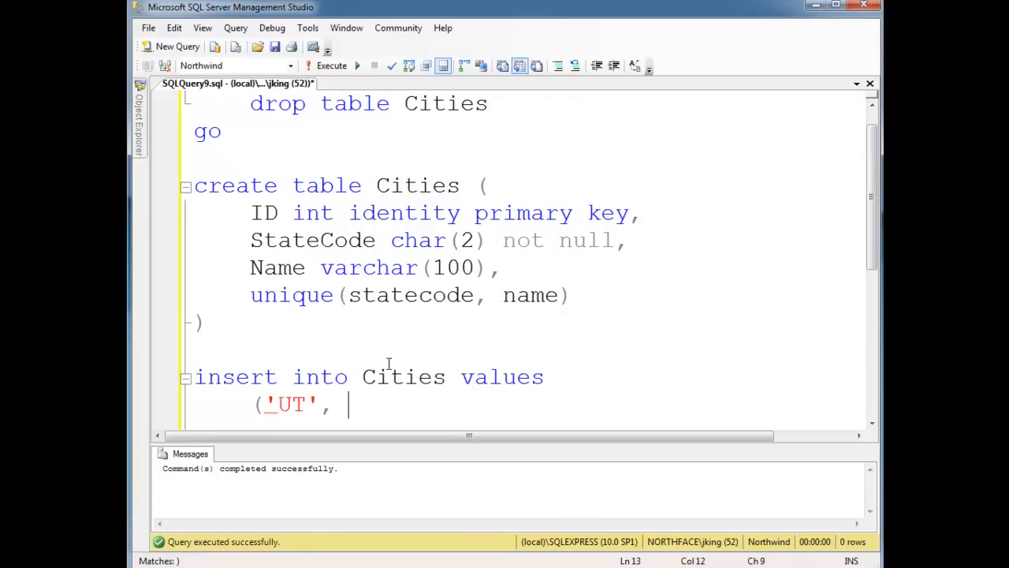
pyautogui.write("'Duc")
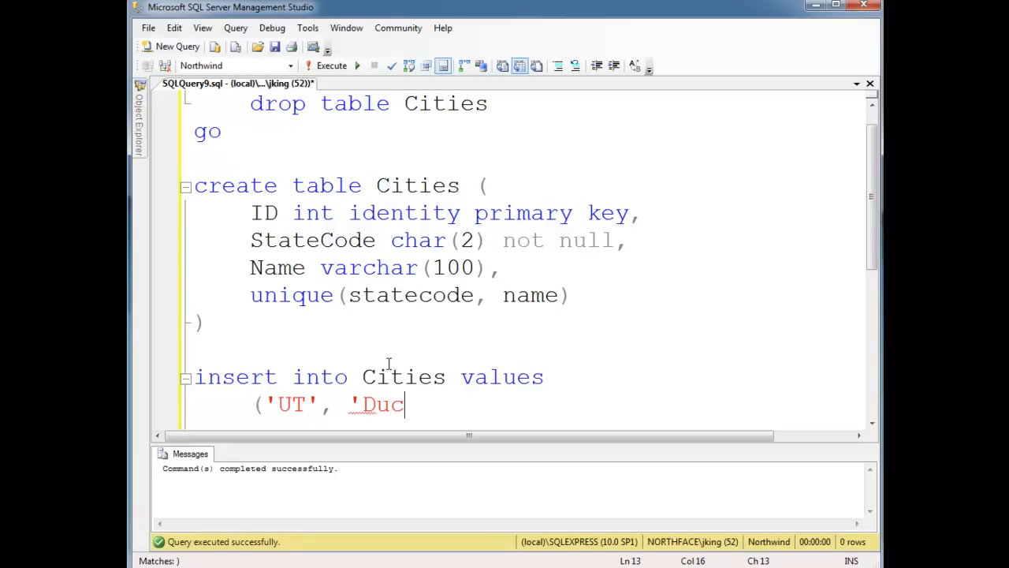
pyautogui.write("kerville'")
pyautogui.write('se')
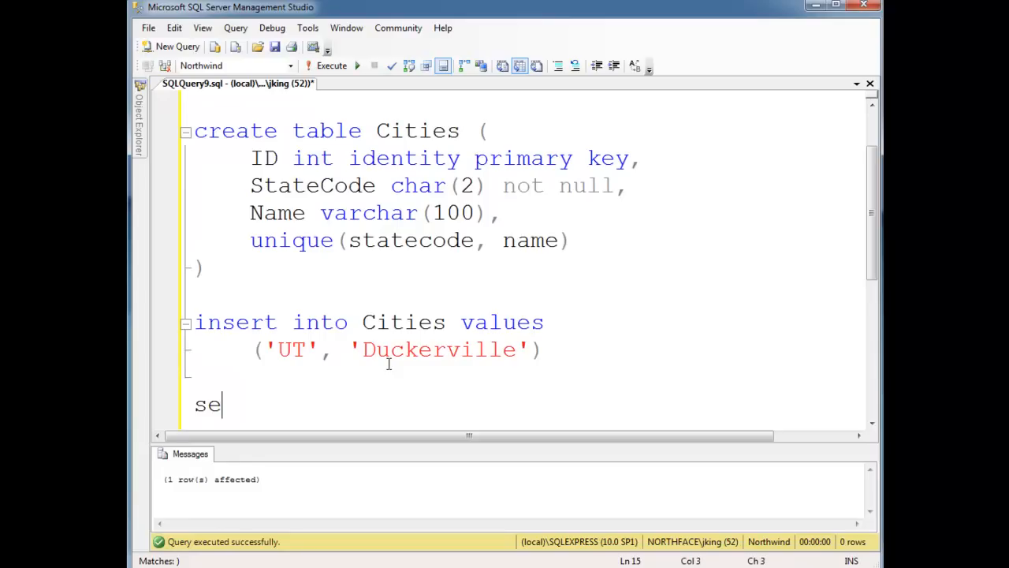
pyautogui.write('lect *')
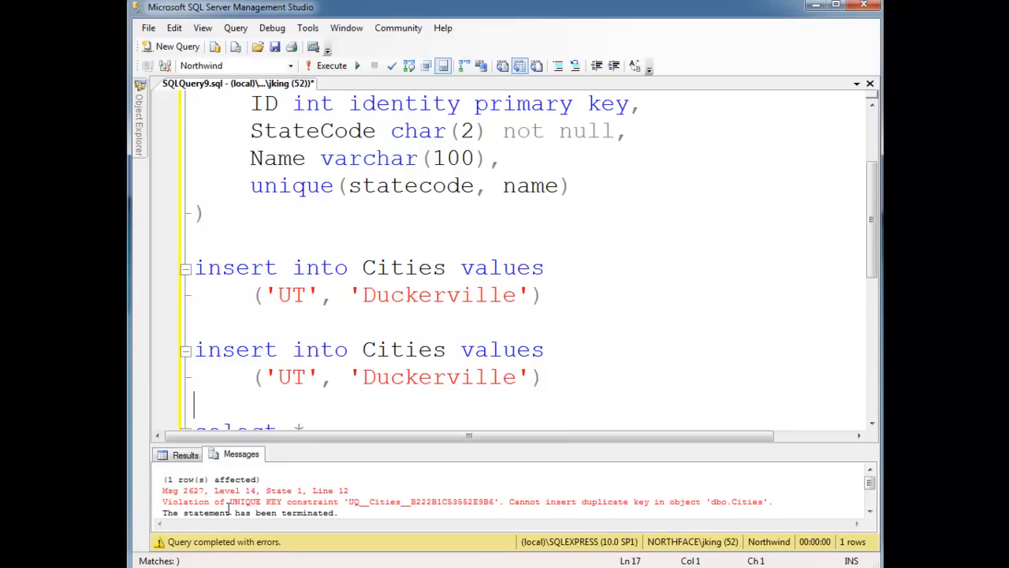
pyautogui.doubleClick(382, 501)
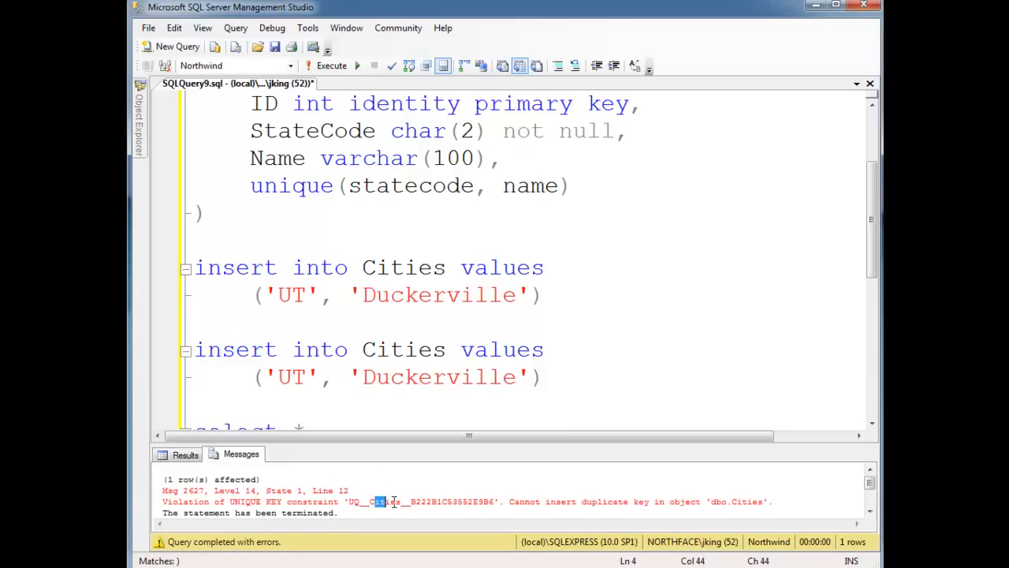
pyautogui.moveTo(381, 501); pyautogui.dragTo(710, 501)
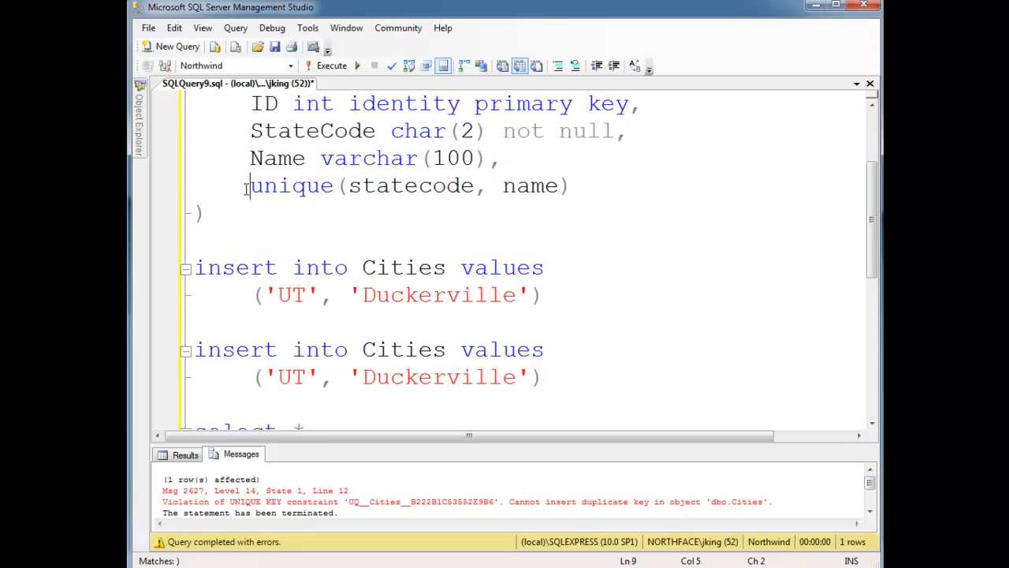
# Name the composite unique constraint CityStateUnique and rerun so the error cites it.
pyautogui.write('constraint')
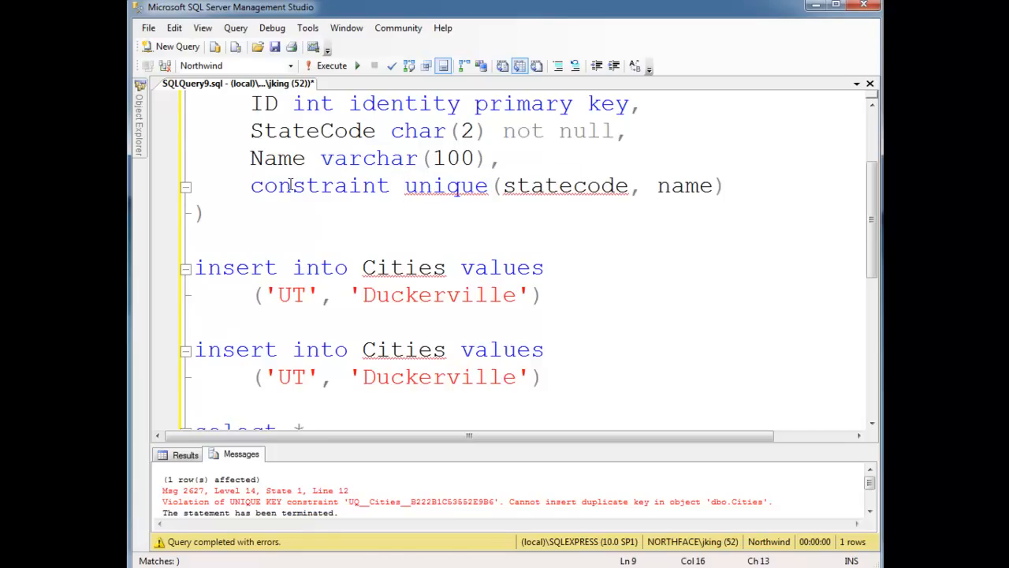
pyautogui.write('CityStateUnique')
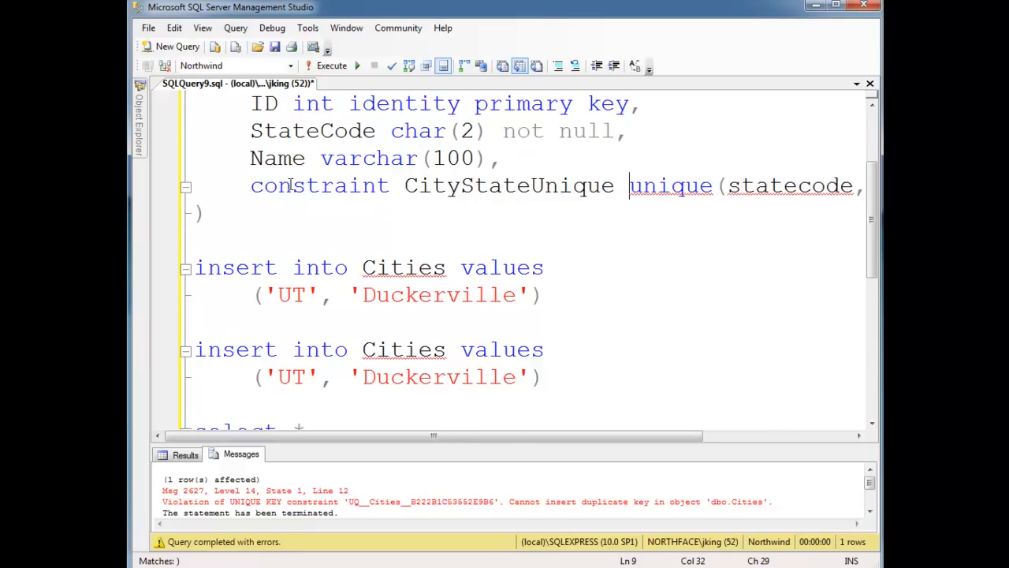
pyautogui.doubleClick(507, 186)
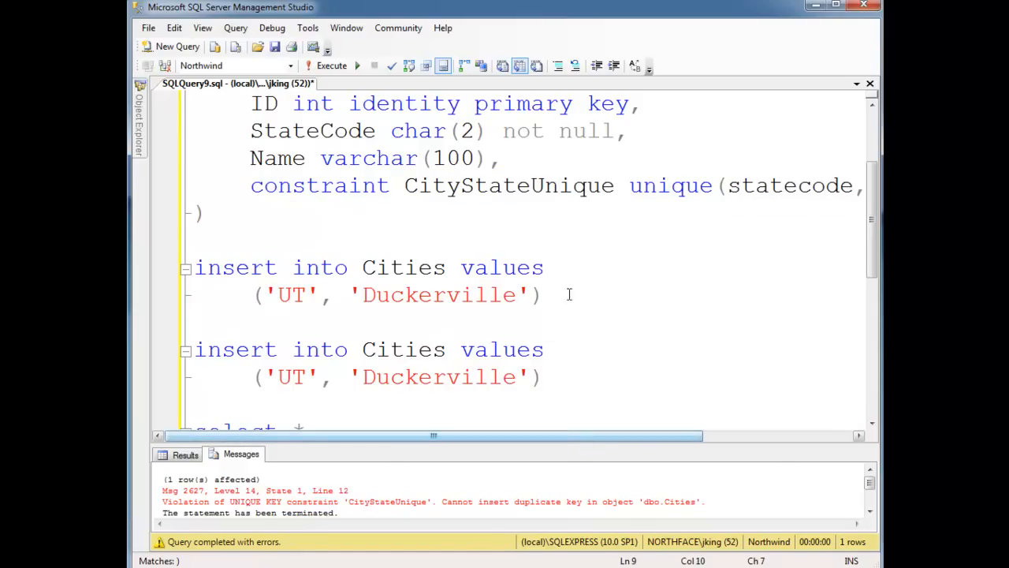
pyautogui.doubleClick(776, 186)
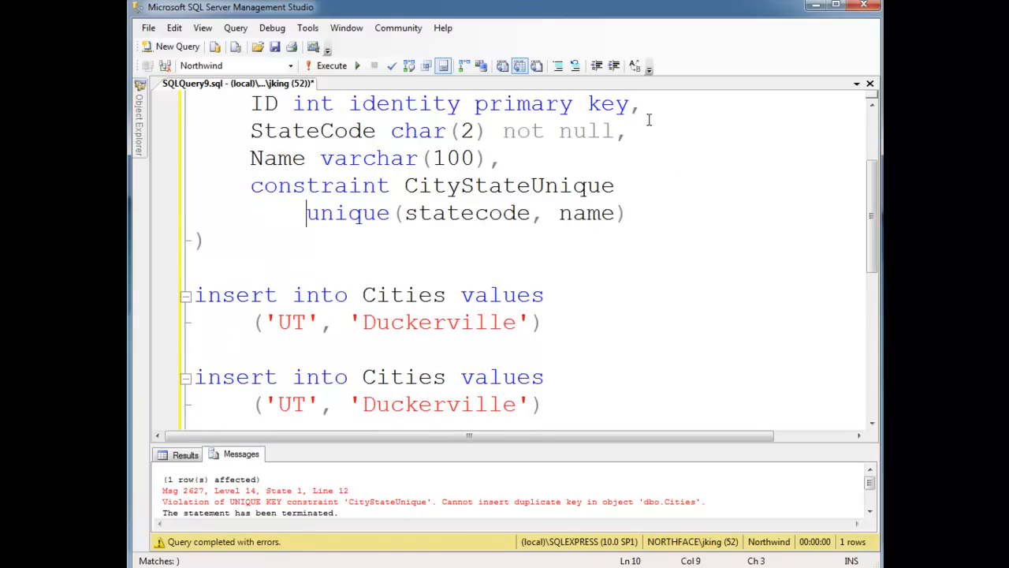
# Add column-level unique keywords and review the CityStateUnique(statecode, name) clause.
pyautogui.write('unique')
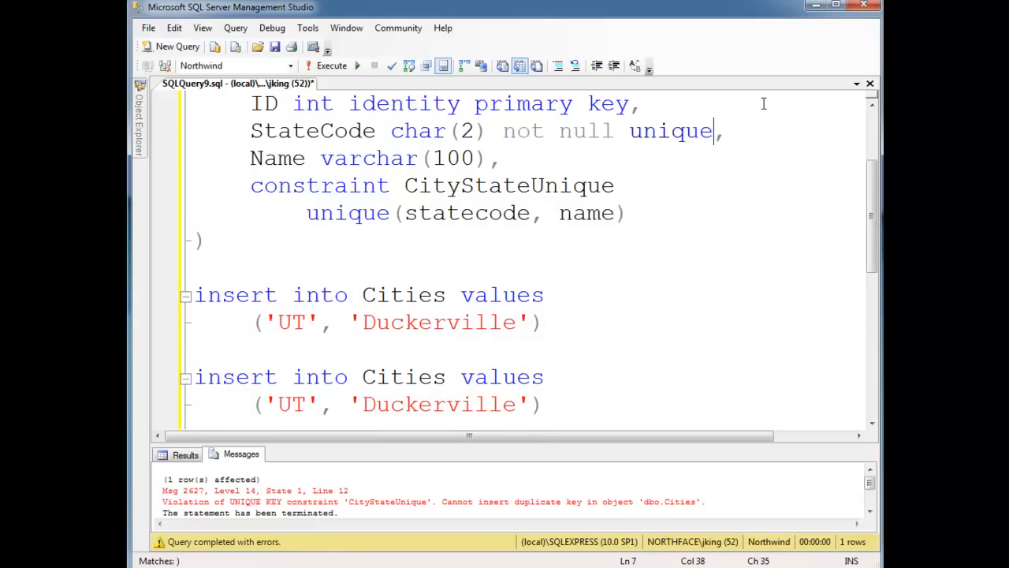
pyautogui.write('uniqe')
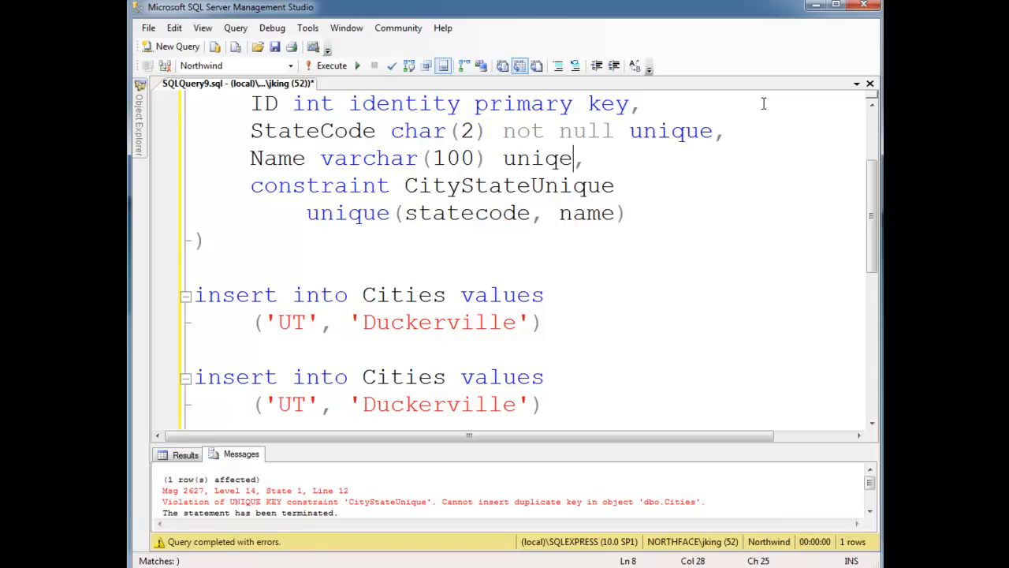
pyautogui.write('u')
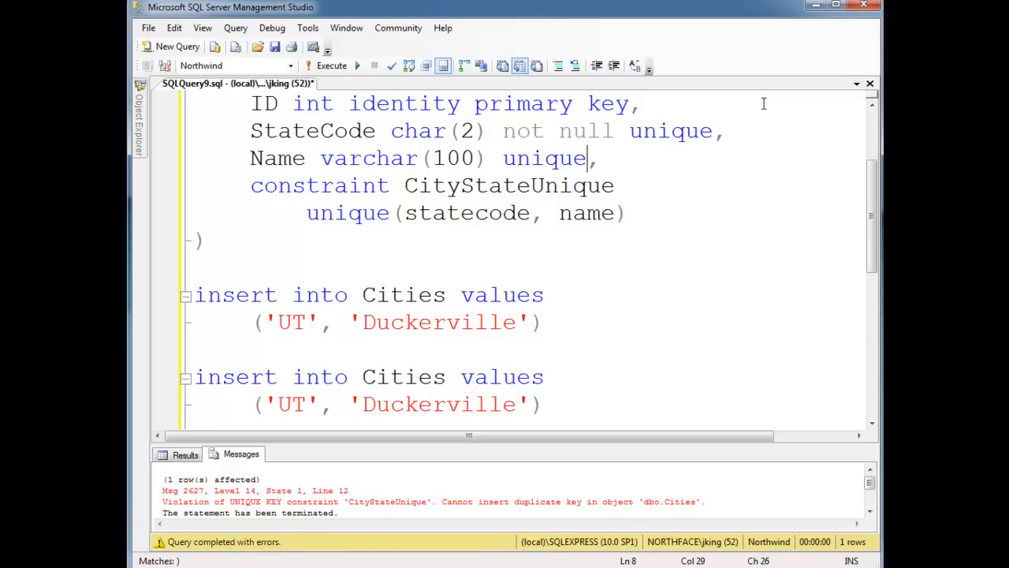
pyautogui.doubleClick(670, 131)
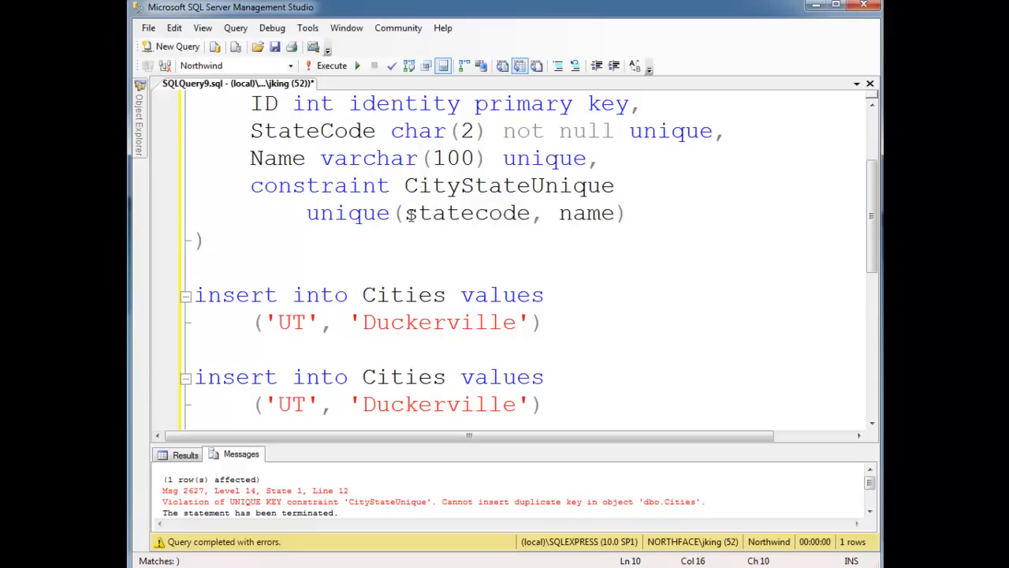
pyautogui.moveTo(403, 213); pyautogui.dragTo(615, 212)
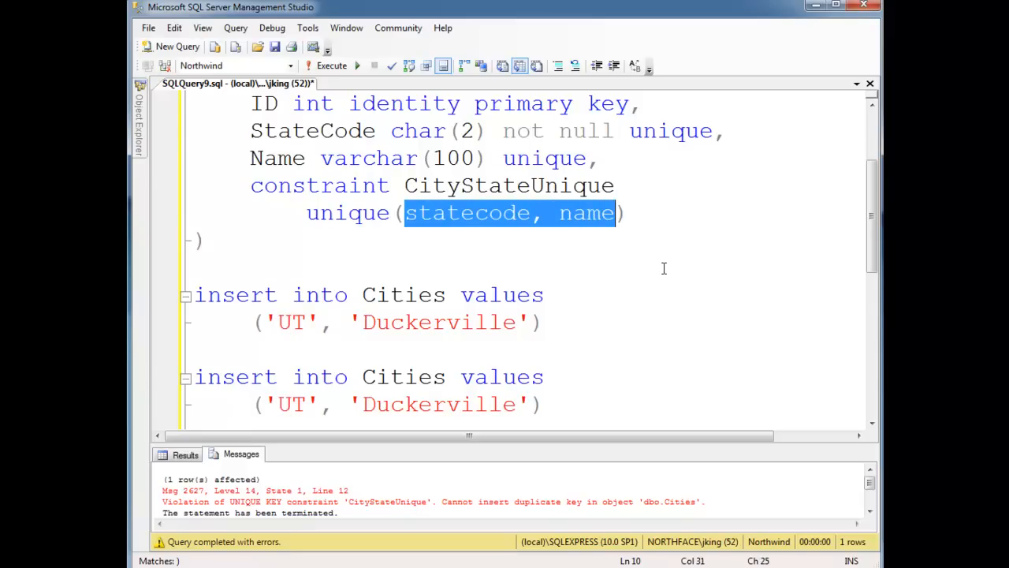
pyautogui.moveTo(667, 138)
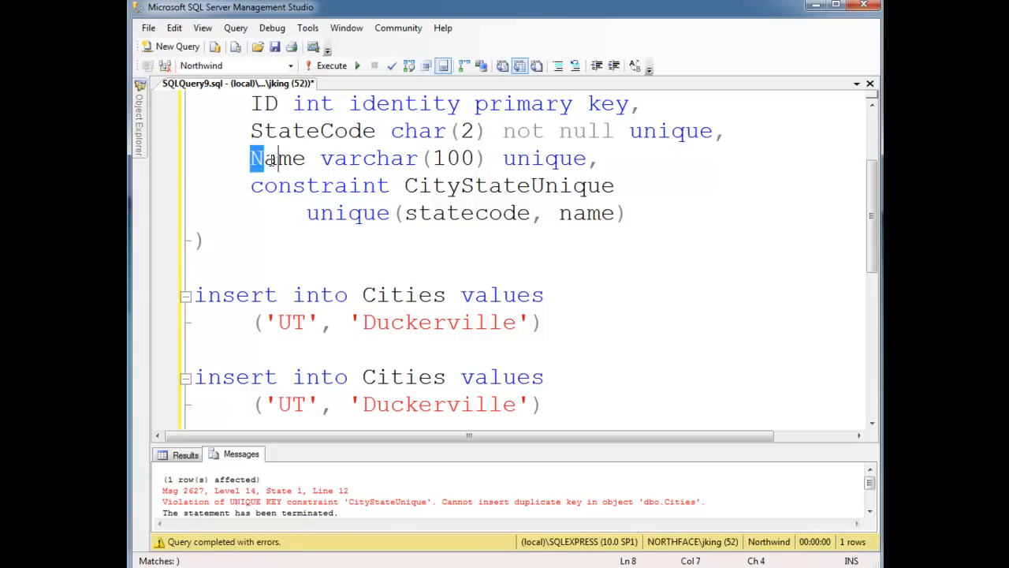
pyautogui.moveTo(251, 158); pyautogui.dragTo(583, 158)
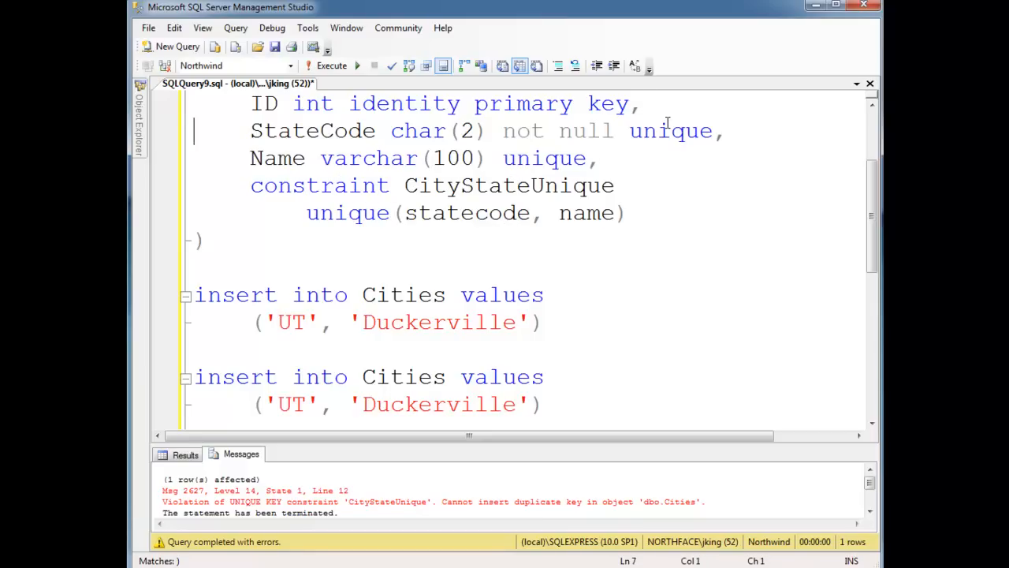
pyautogui.moveTo(251, 131); pyautogui.dragTo(599, 158)
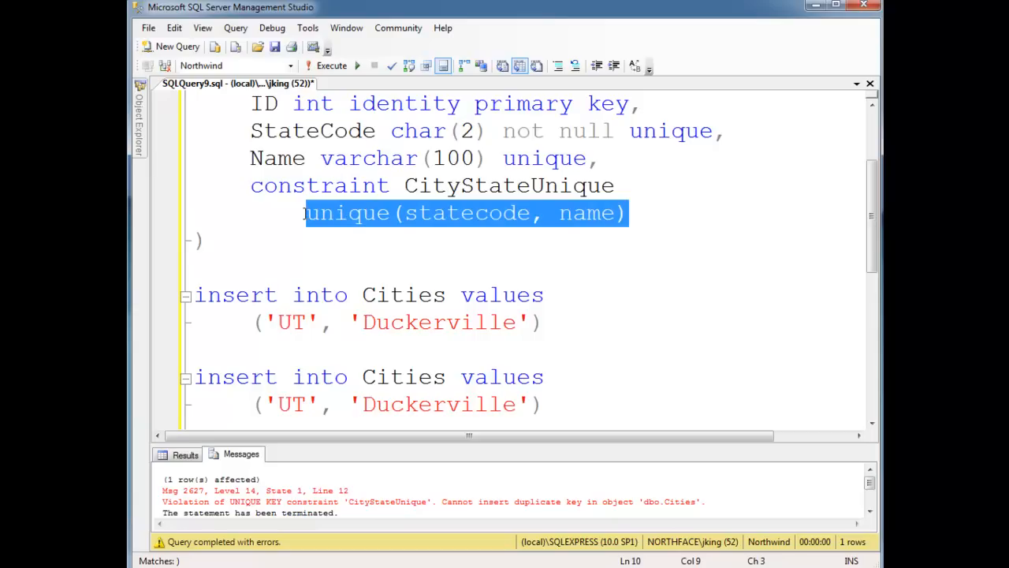
# Replace the second insert's city Duckerville with Fillmore.
pyautogui.click(207, 240)
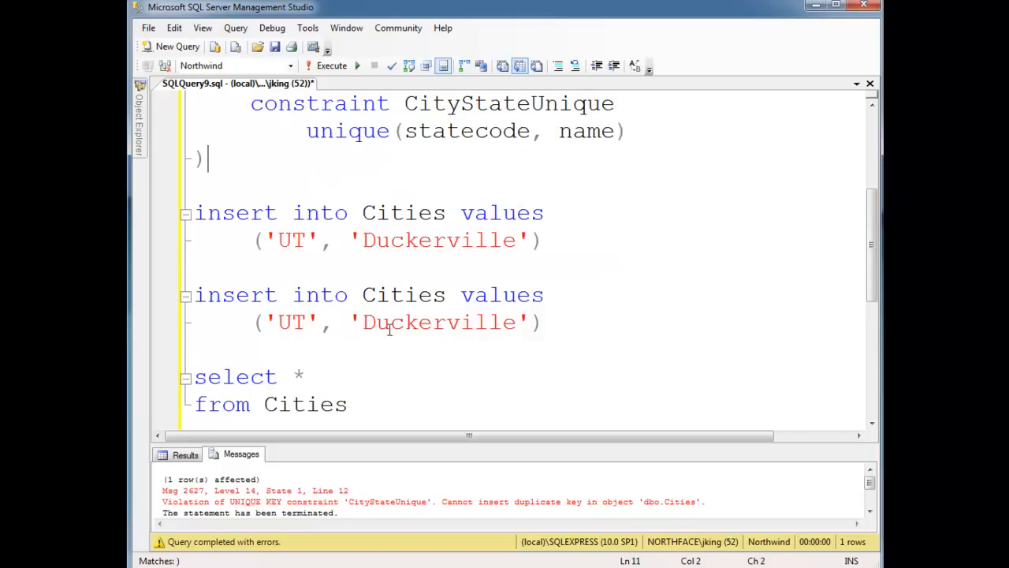
pyautogui.doubleClick(439, 321)
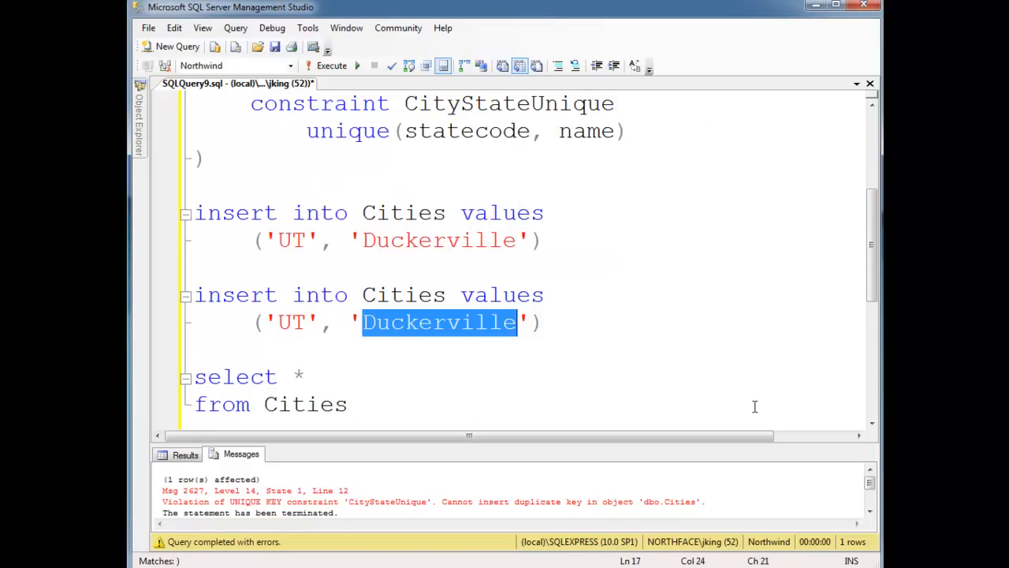
pyautogui.write('Fillmore')
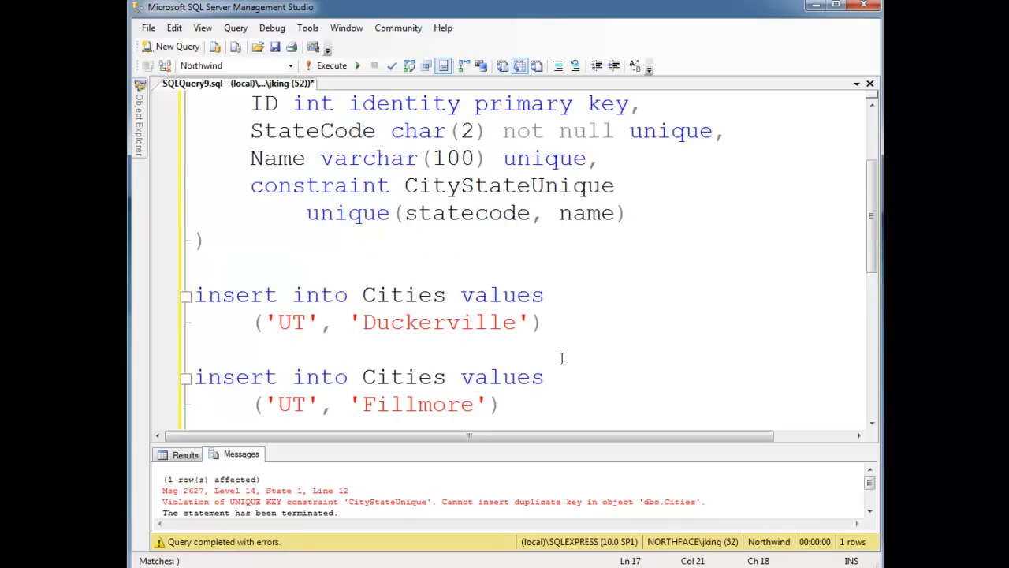
# Run the script so both UT inserts succeed, returning Duckerville and Fillmore rows.
pyautogui.doubleClick(668, 131)
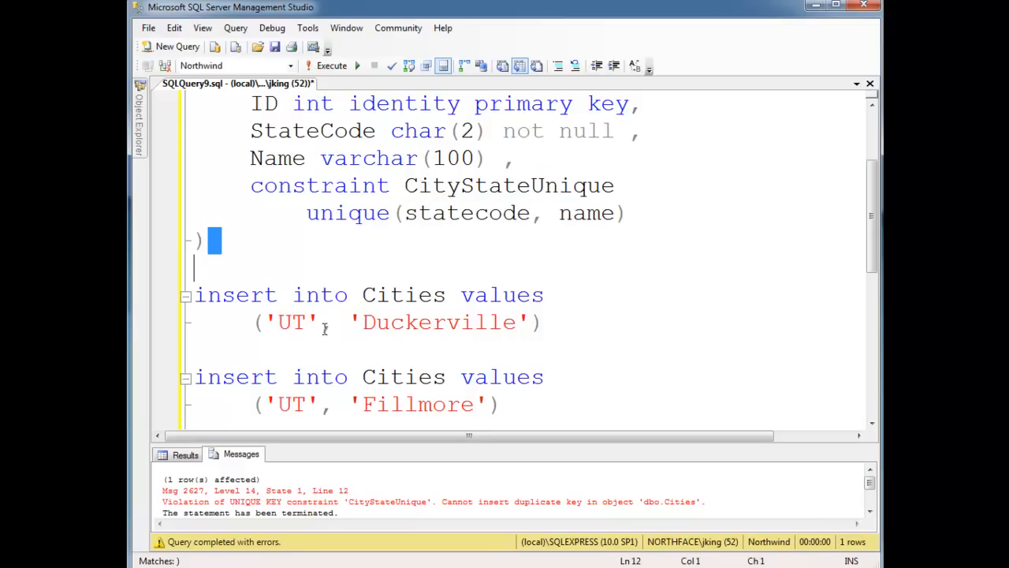
pyautogui.doubleClick(290, 403)
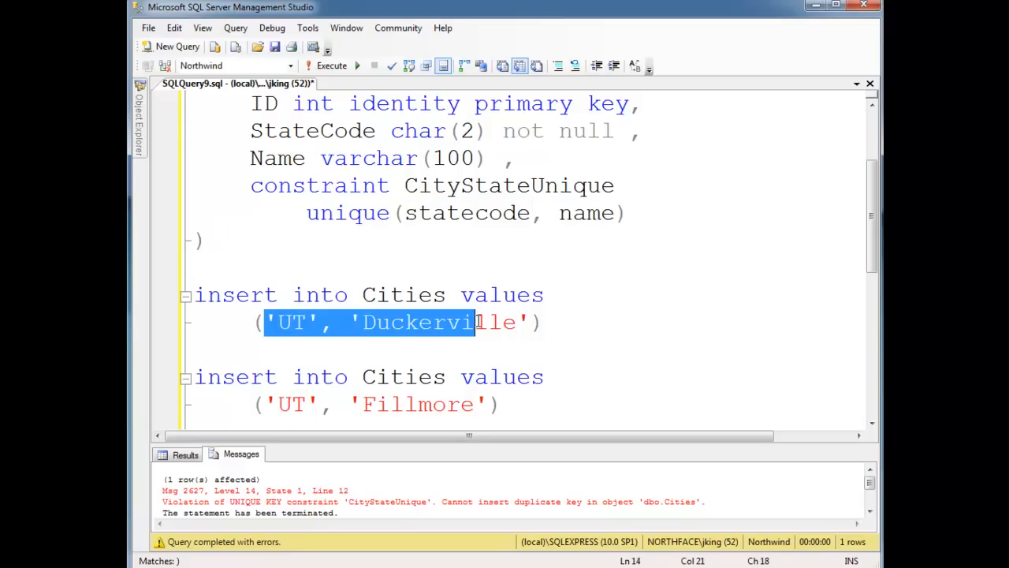
pyautogui.doubleClick(417, 404)
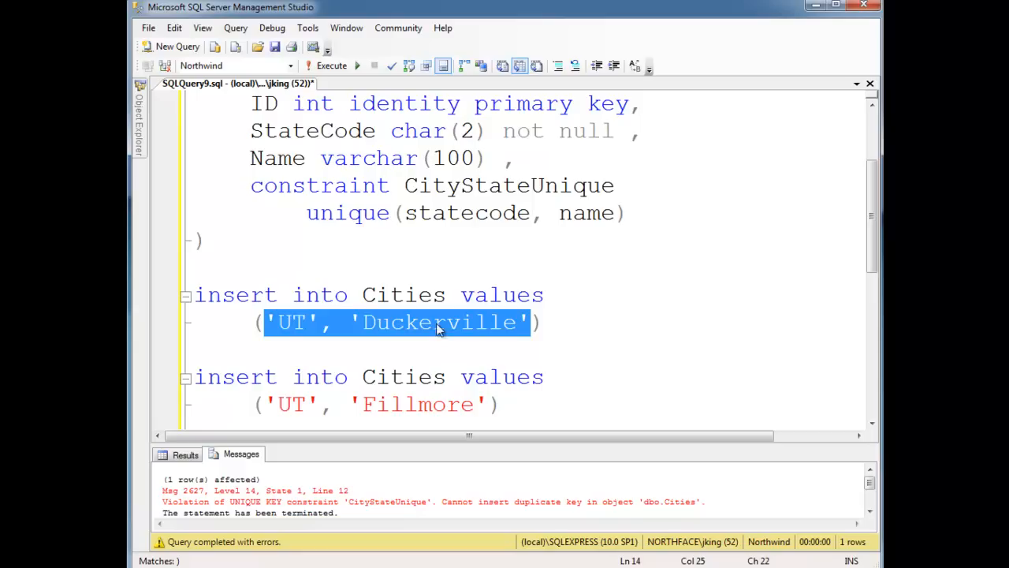
pyautogui.click(331, 66)
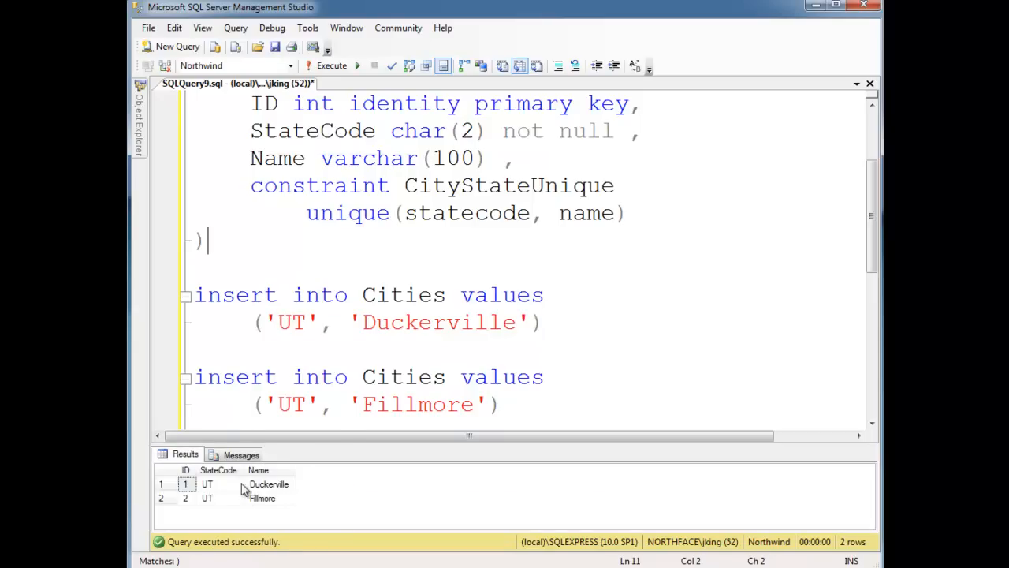
pyautogui.click(505, 158)
pyautogui.write('unique')
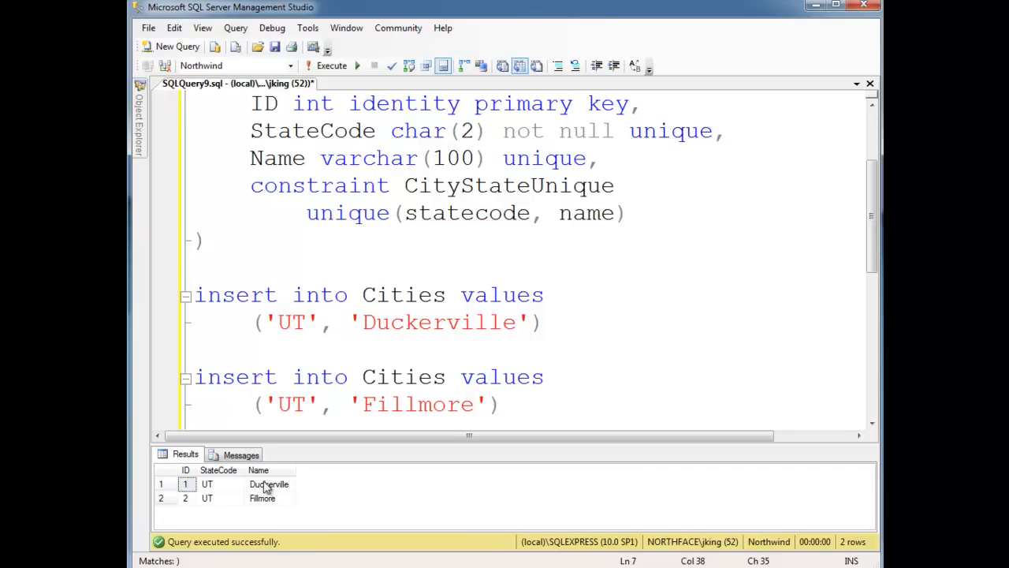
pyautogui.moveTo(268, 501)
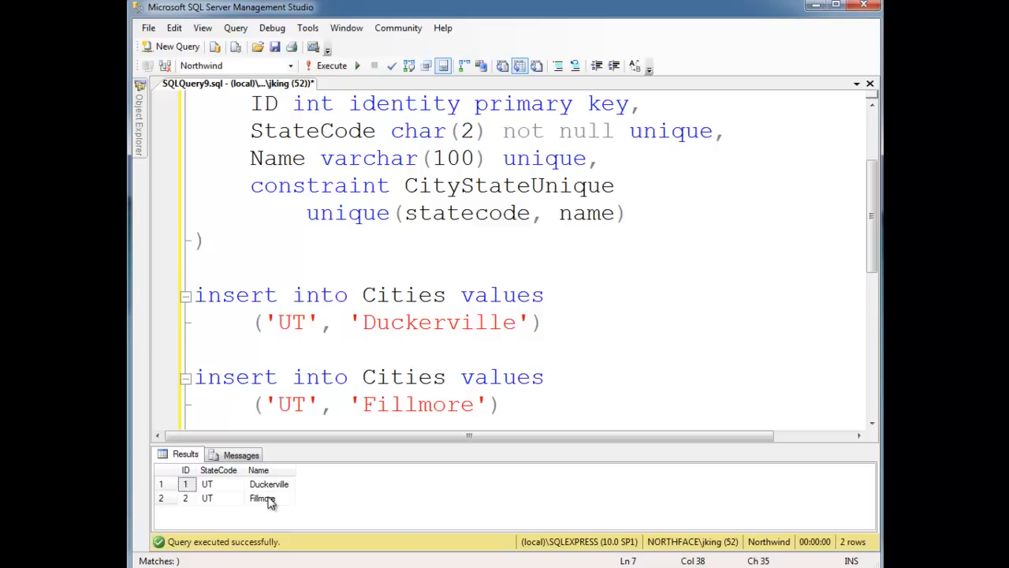
pyautogui.moveTo(211, 493)
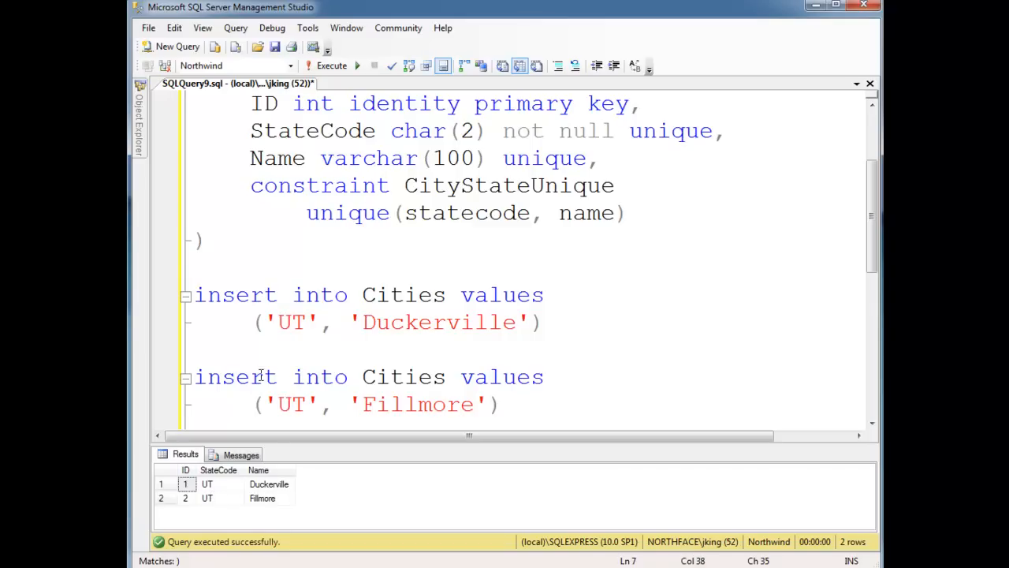
# Comment out the CityStateUnique constraint and rerun, hitting a UQ__Cities unique violation.
pyautogui.doubleClick(291, 403)
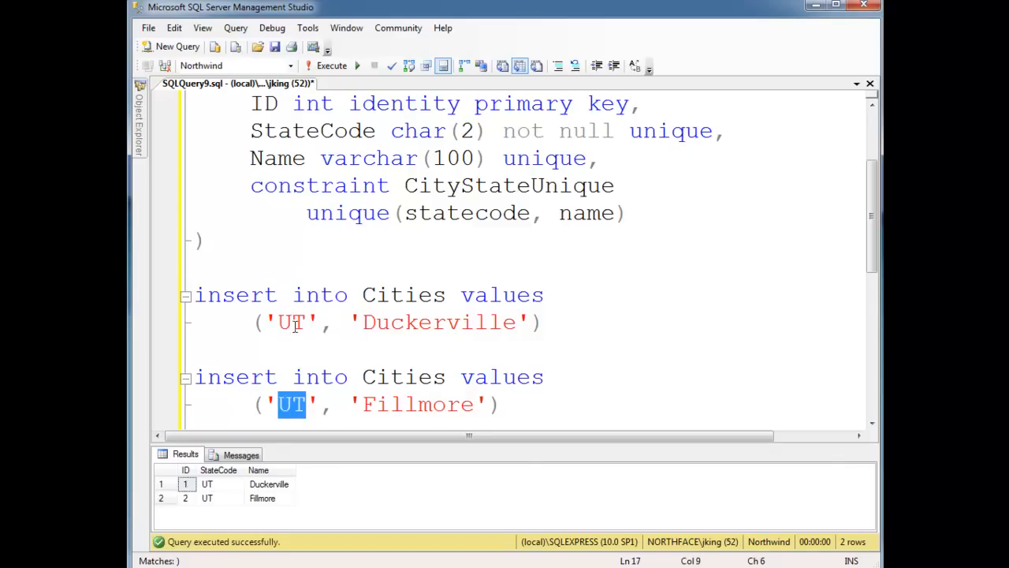
pyautogui.doubleClick(545, 157)
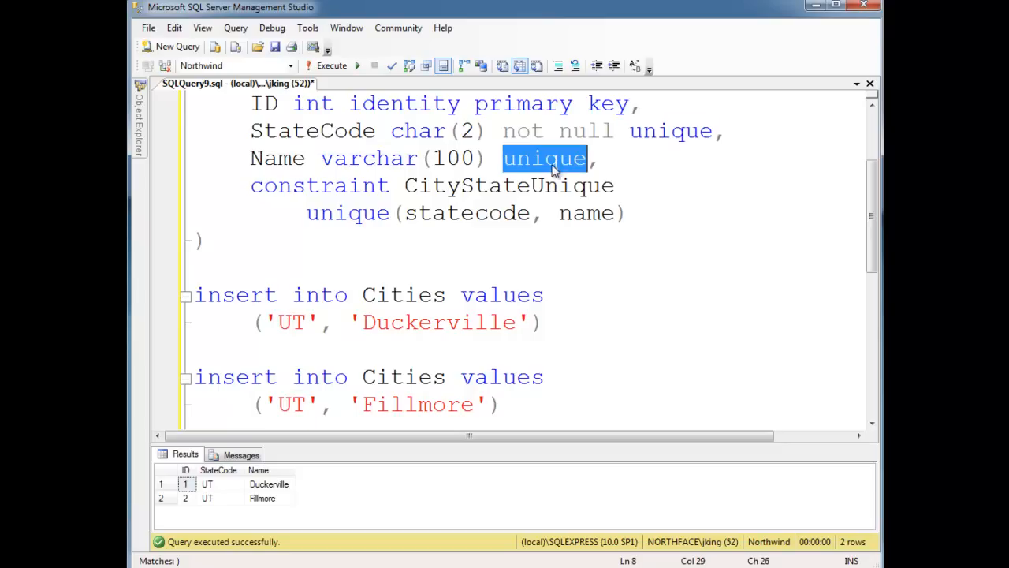
pyautogui.doubleClick(671, 131)
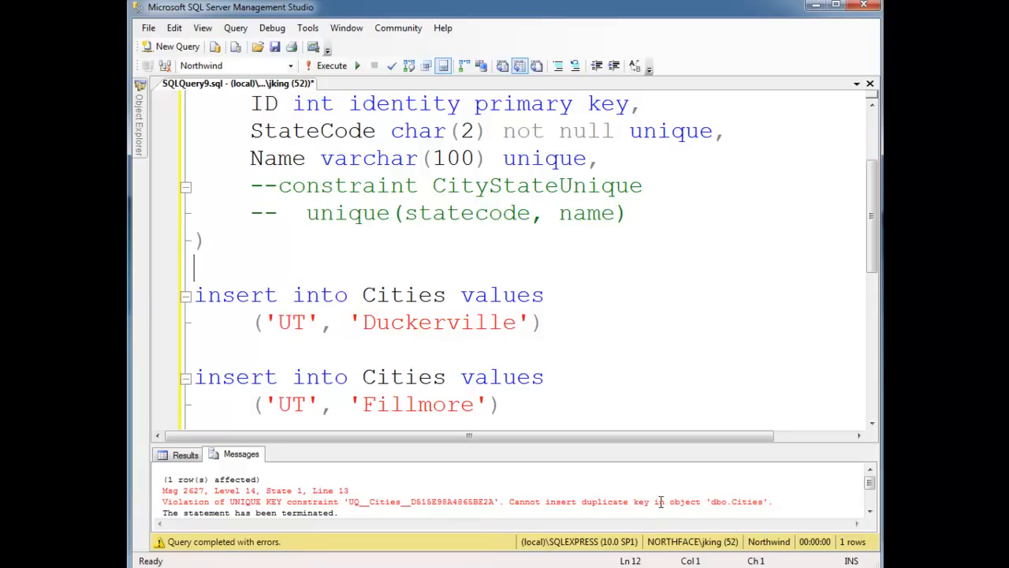
# Uncomment the constraint CityStateUnique unique(statecode, name) lines.
pyautogui.scroll(-3)
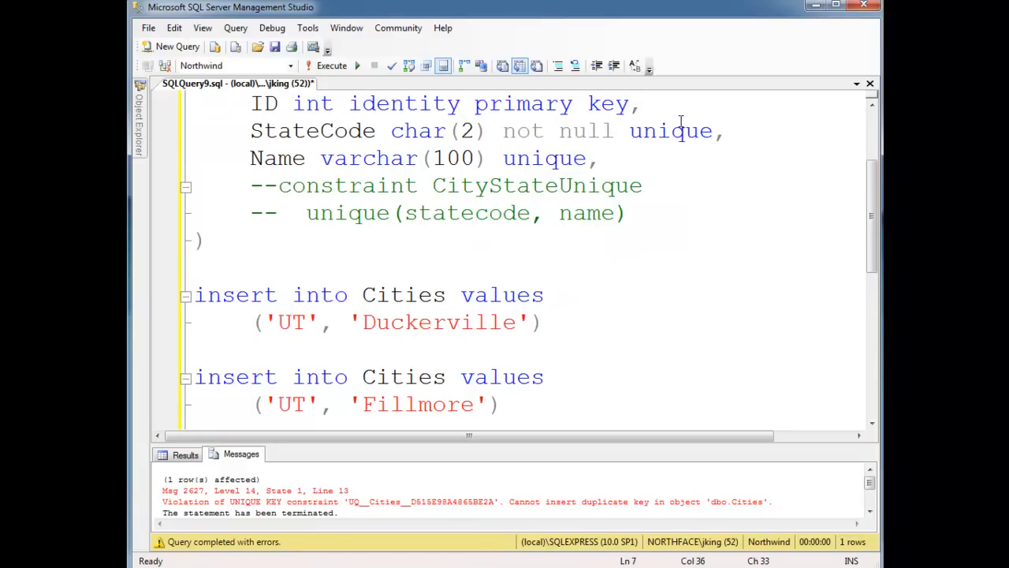
pyautogui.doubleClick(545, 157)
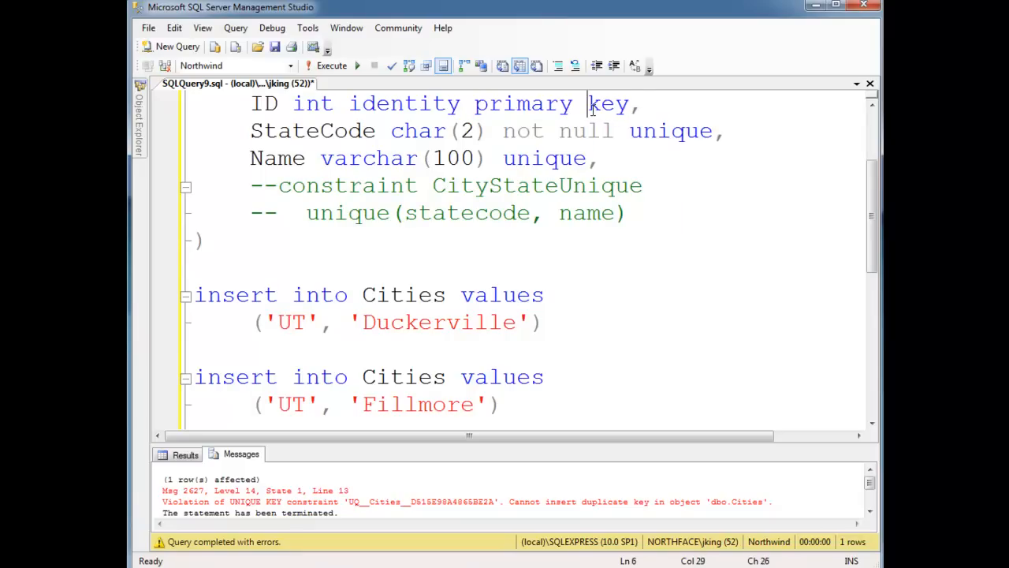
pyautogui.doubleClick(546, 158)
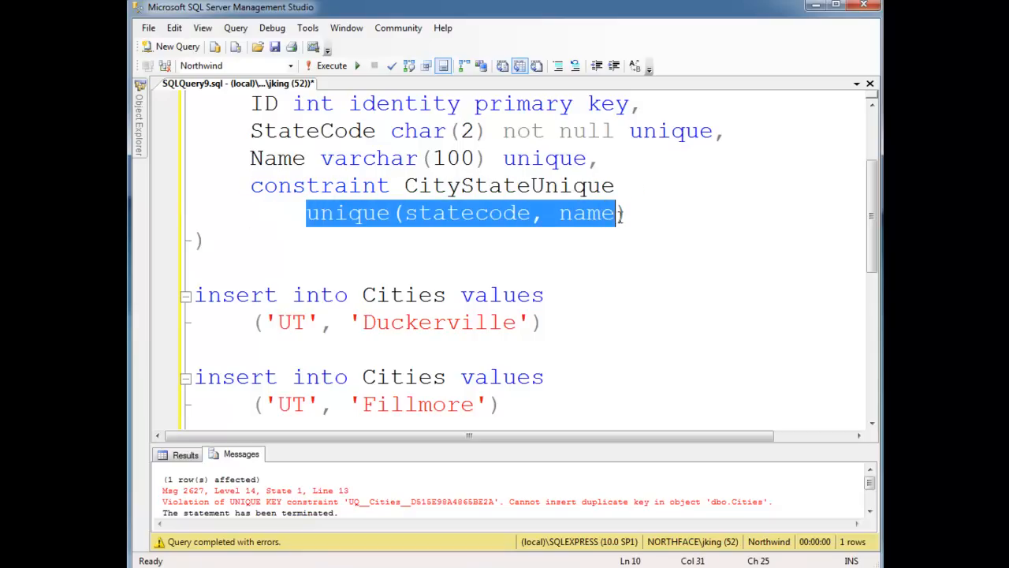
pyautogui.doubleClick(426, 212)
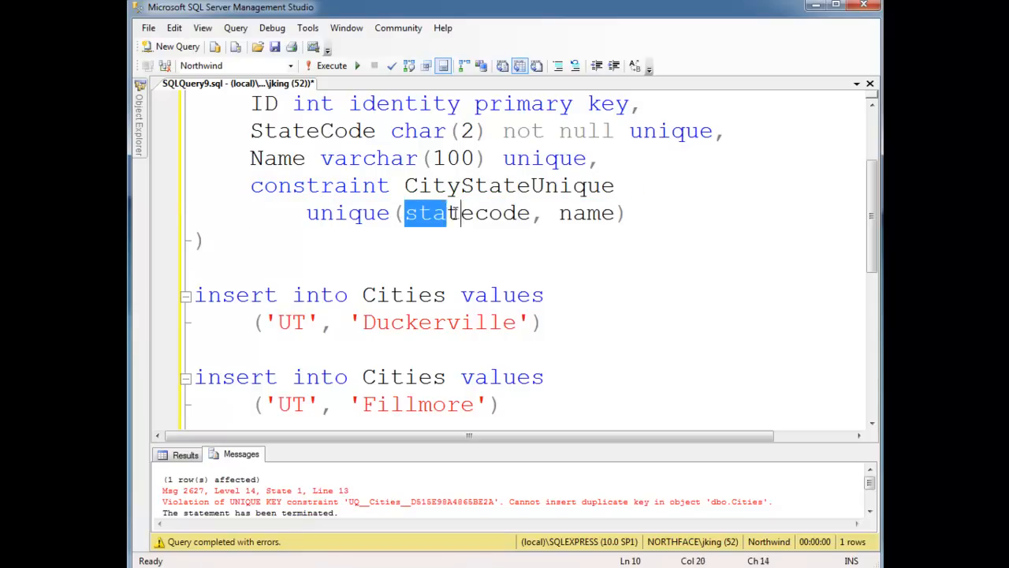
pyautogui.click(590, 158)
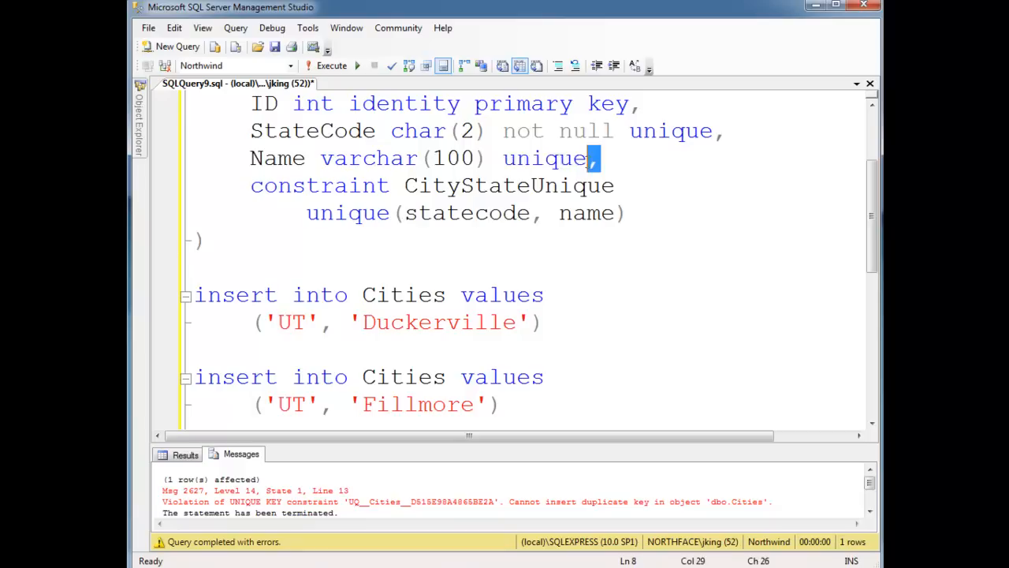